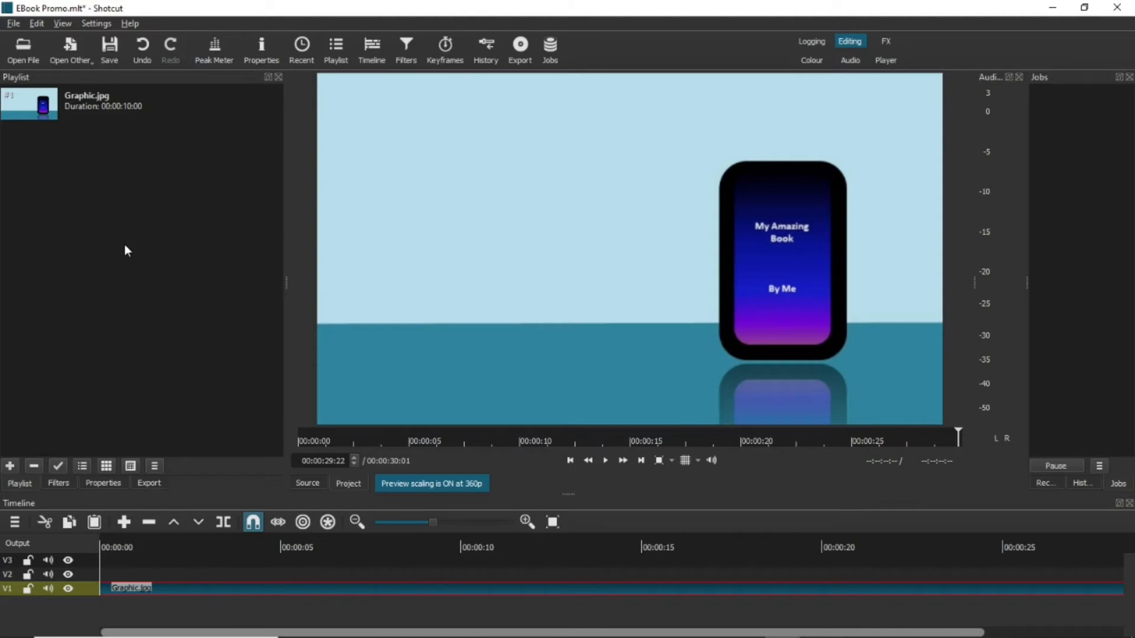
# Generate a new text source via Open Other > Text, entering 'Out Today!' and confirming it.
pyautogui.click(70, 50)
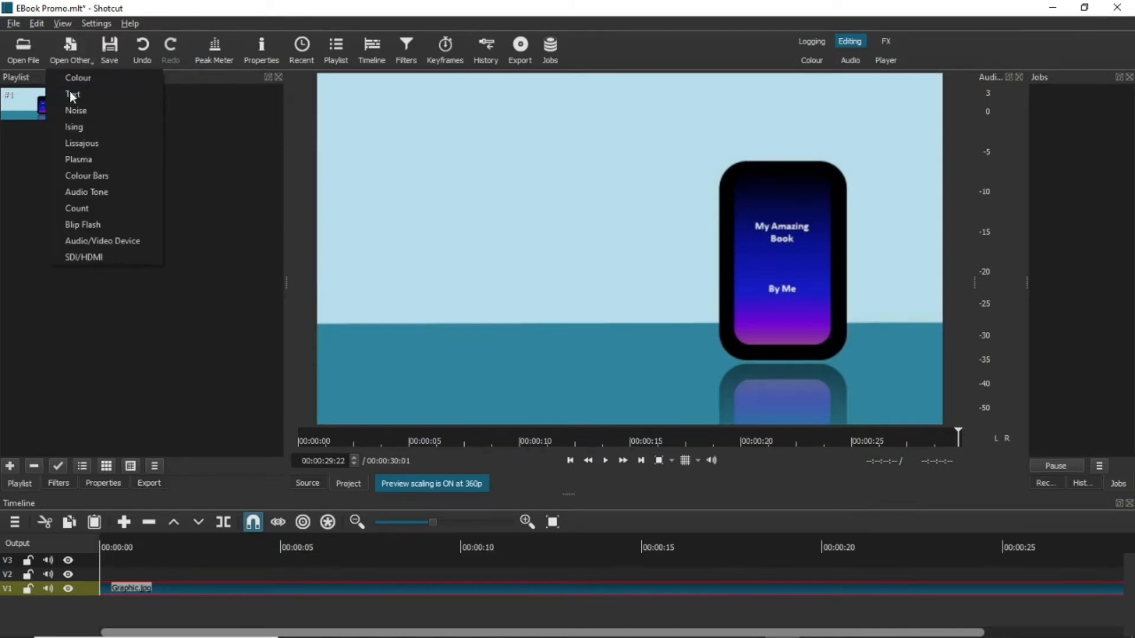
pyautogui.click(73, 95)
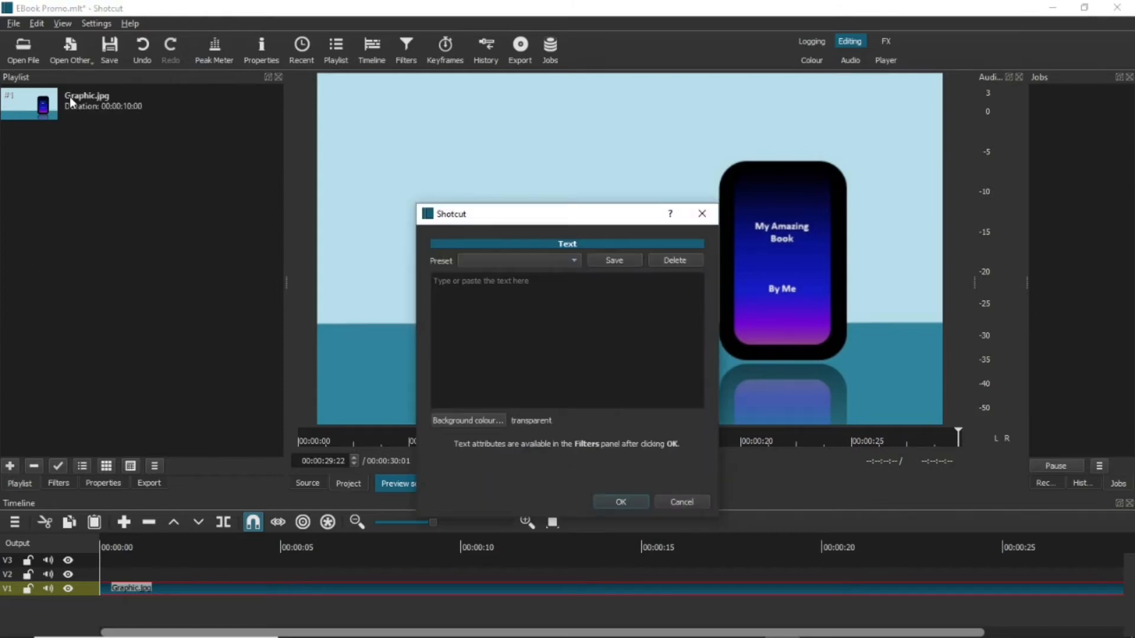
pyautogui.click(560, 290)
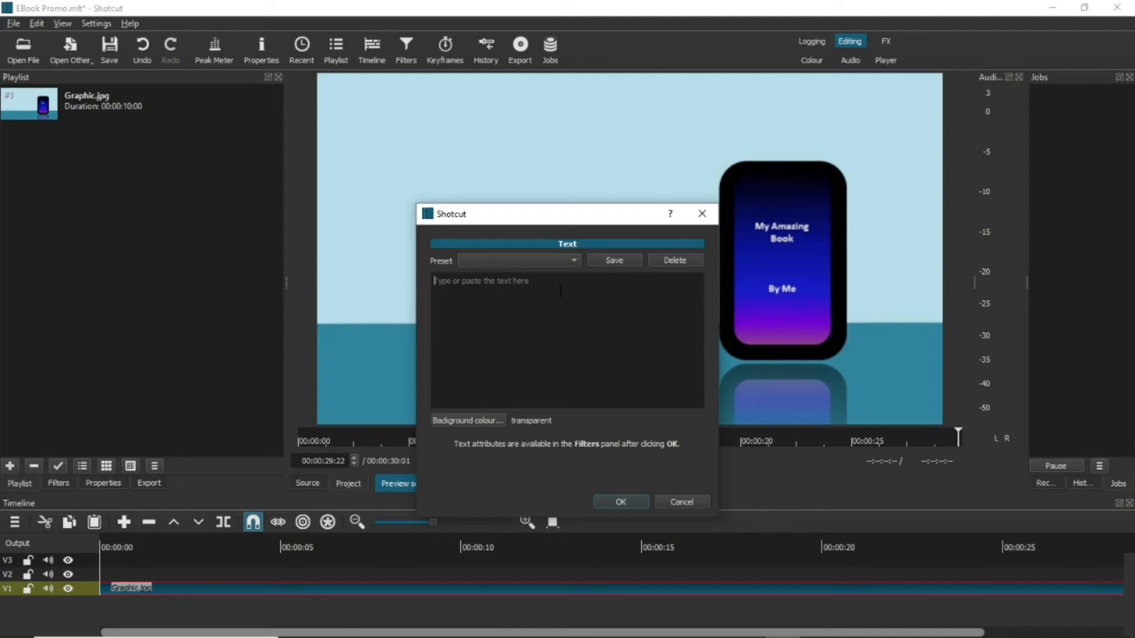
pyautogui.write('o')
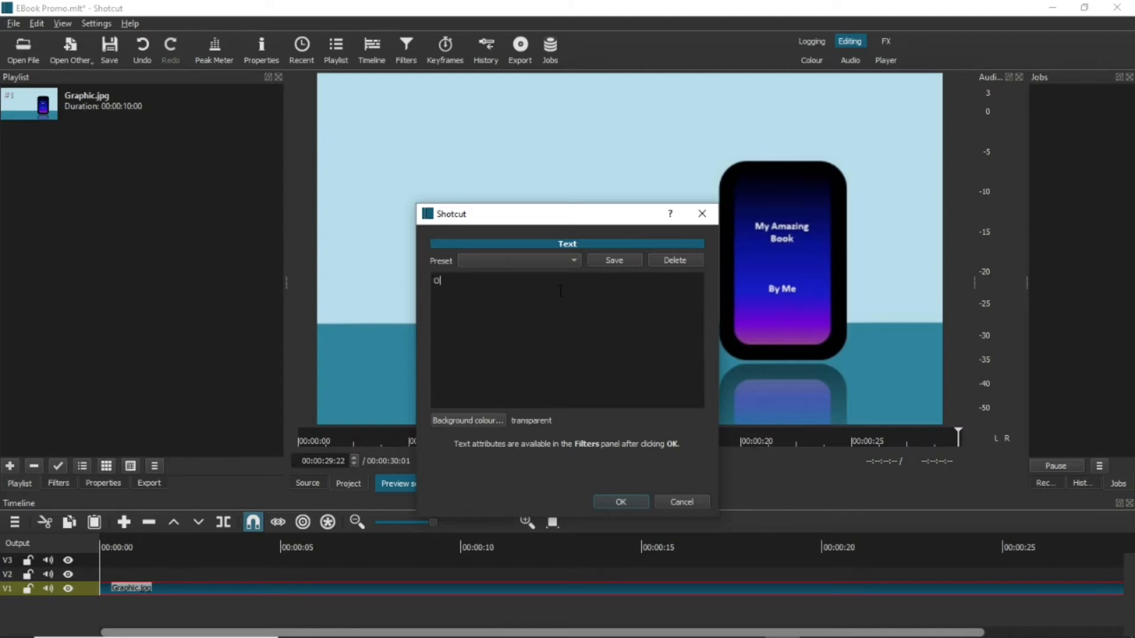
pyautogui.write('ut Today!')
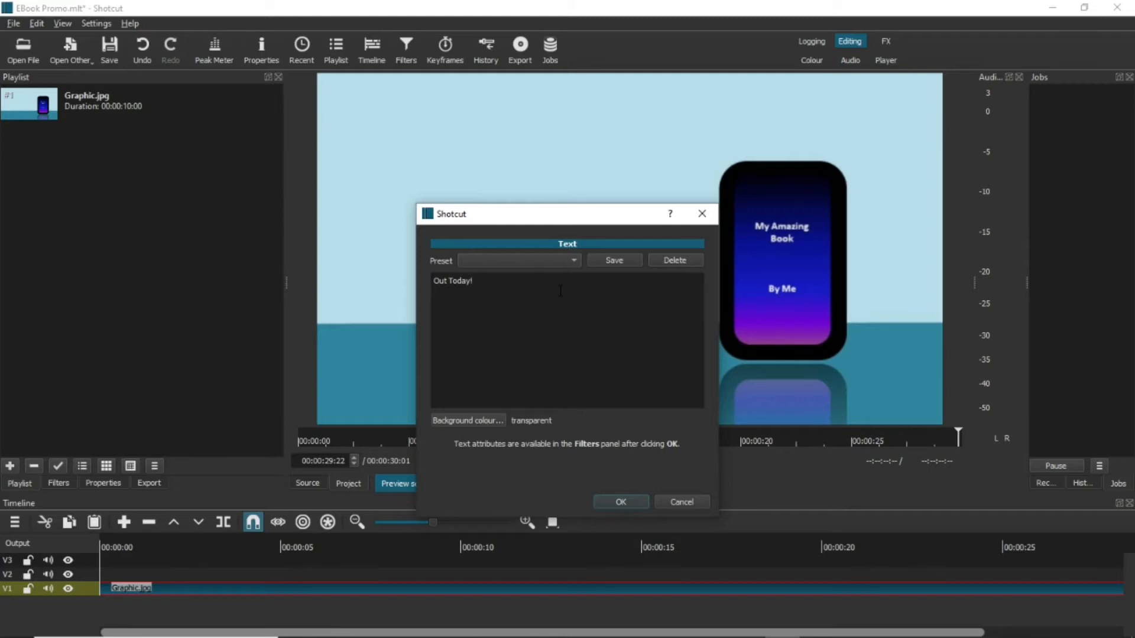
pyautogui.click(618, 502)
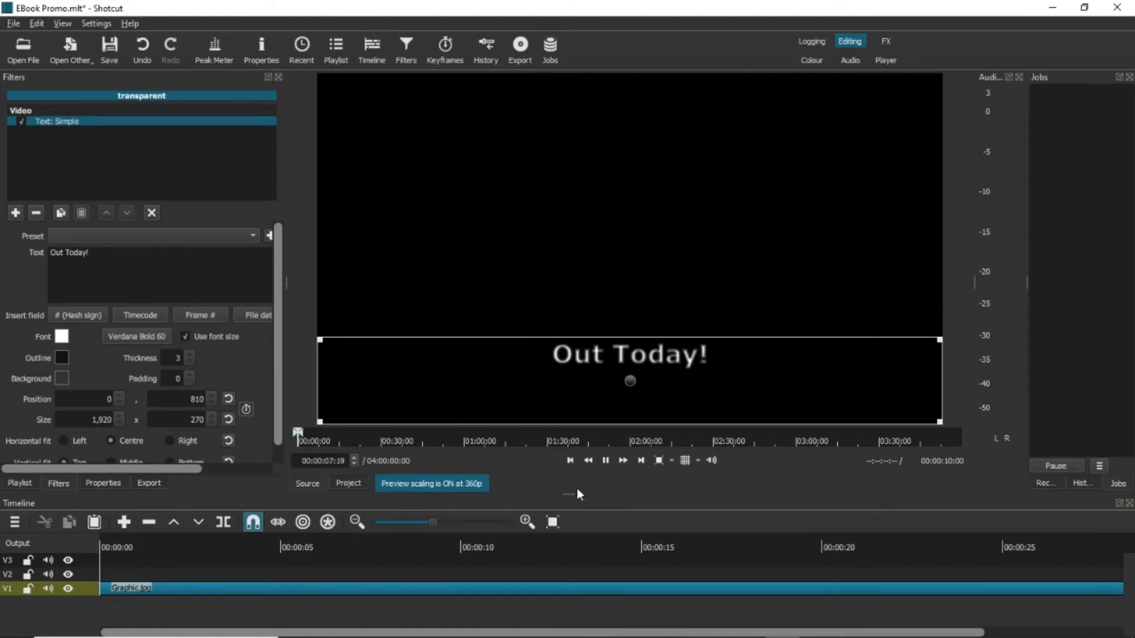
# Add the text clip to the playlist and drop it onto track V2 above the book graphic.
pyautogui.click(334, 45)
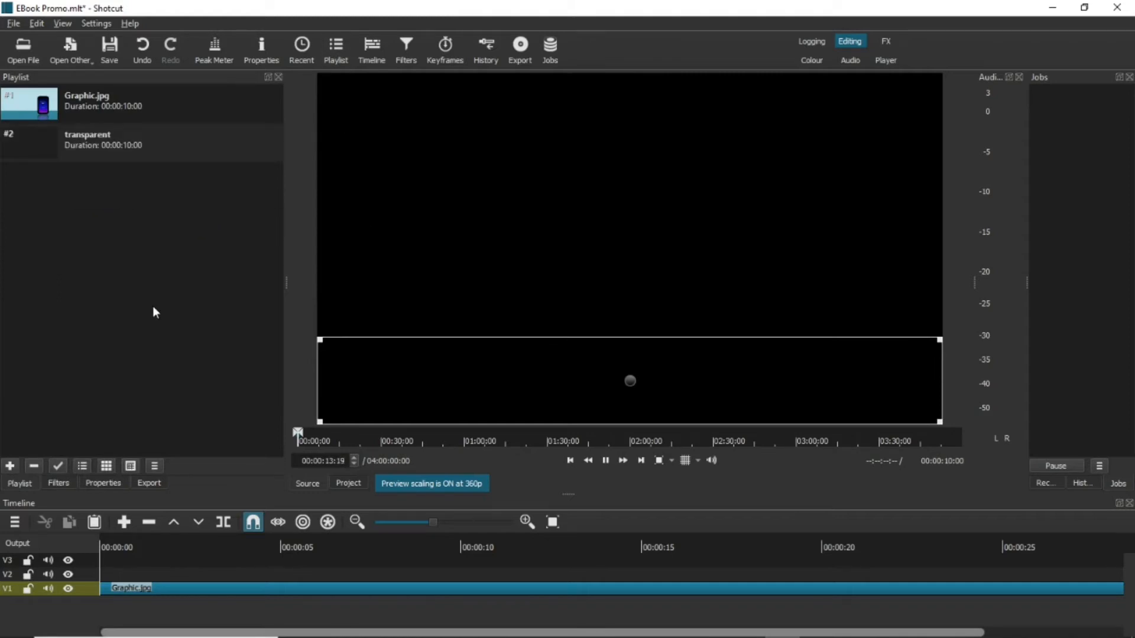
pyautogui.click(605, 460)
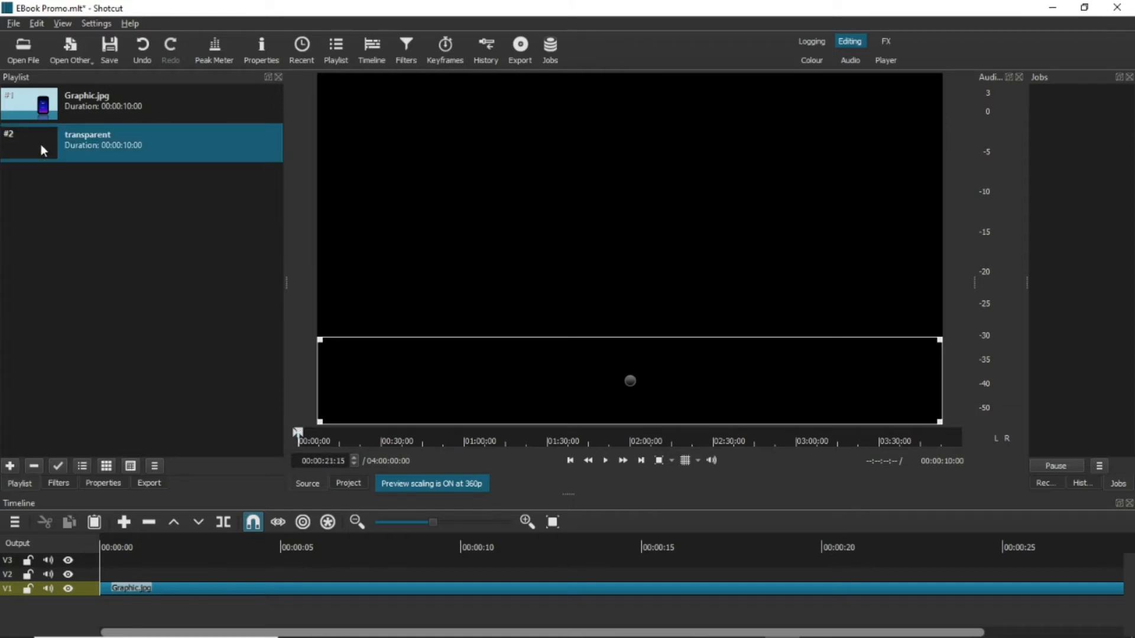
pyautogui.moveTo(40, 143); pyautogui.dragTo(217, 560)
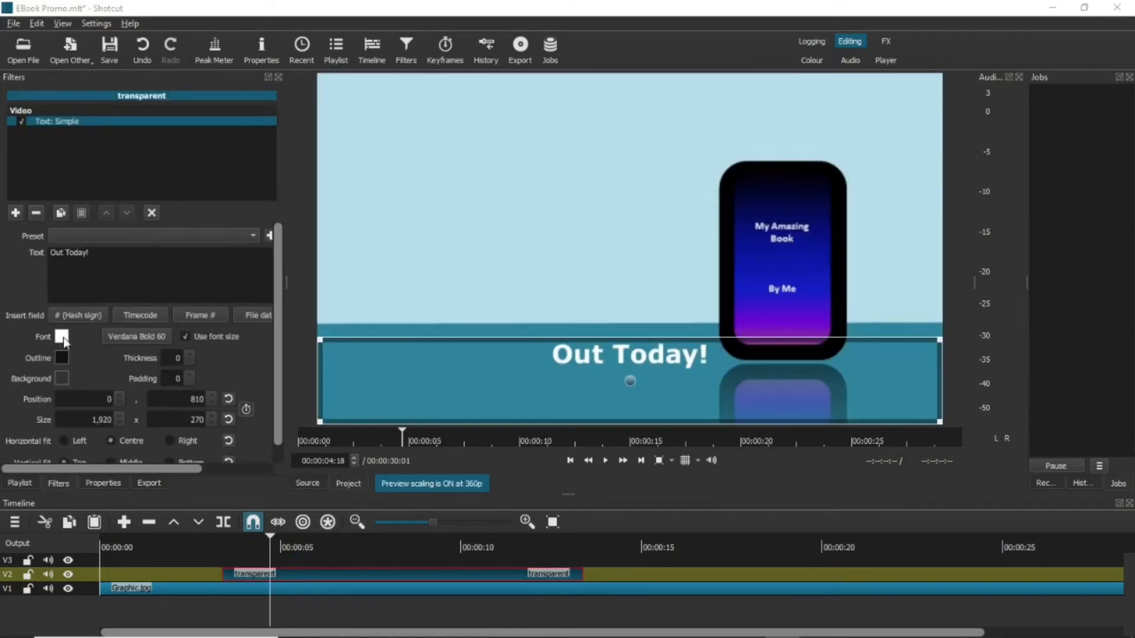
# Recolour the text purple and switch its font to Papyrus.
pyautogui.click(63, 337)
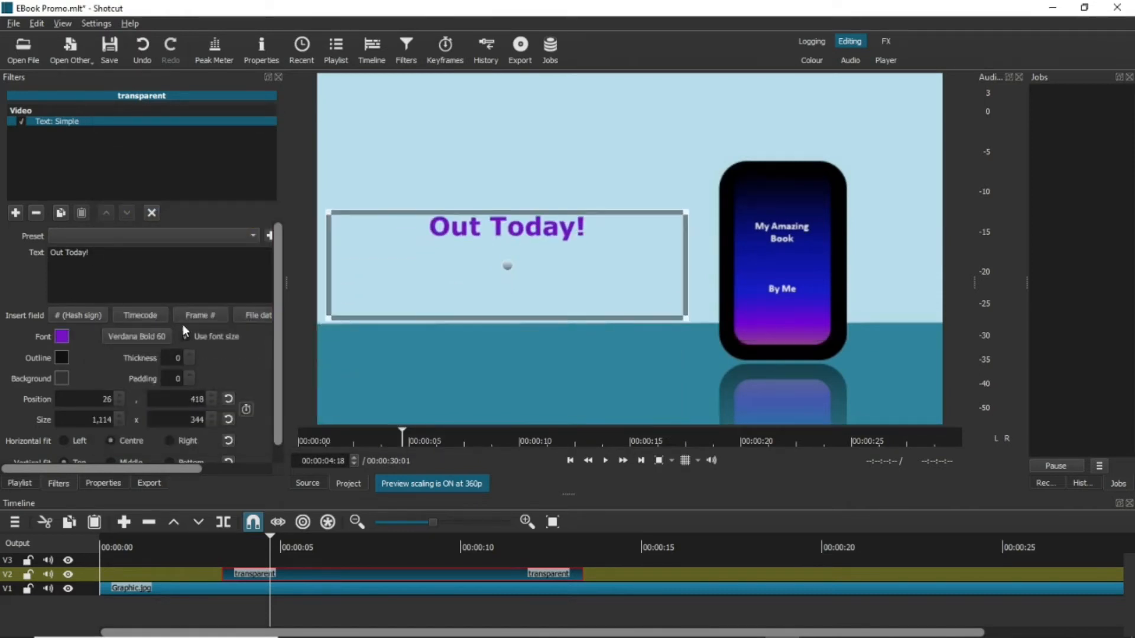
pyautogui.click(136, 335)
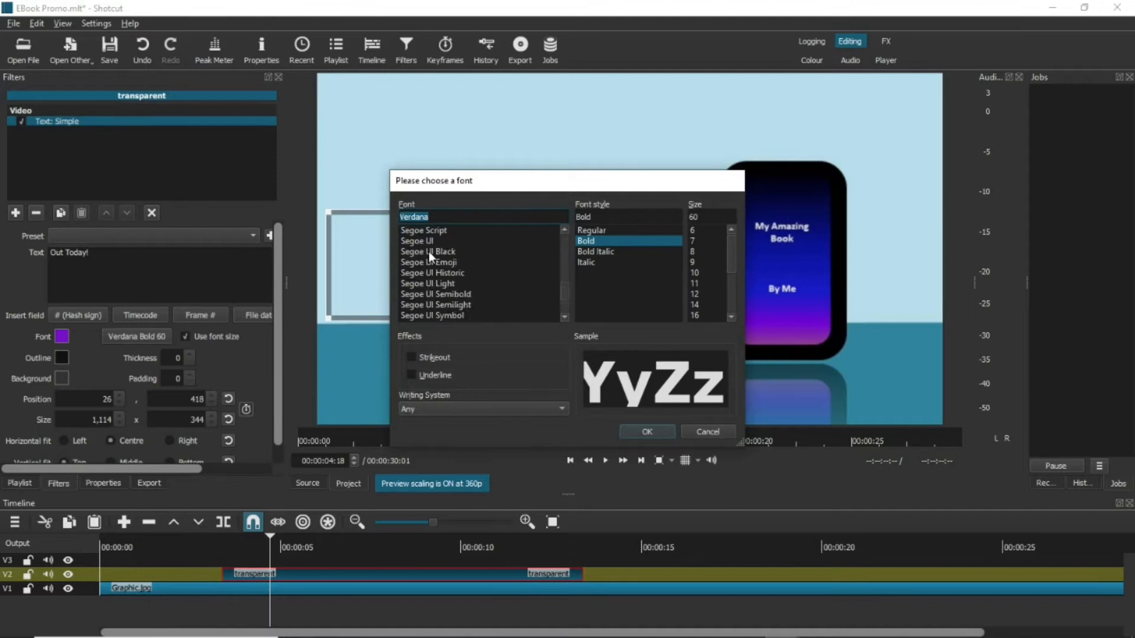
pyautogui.click(416, 273)
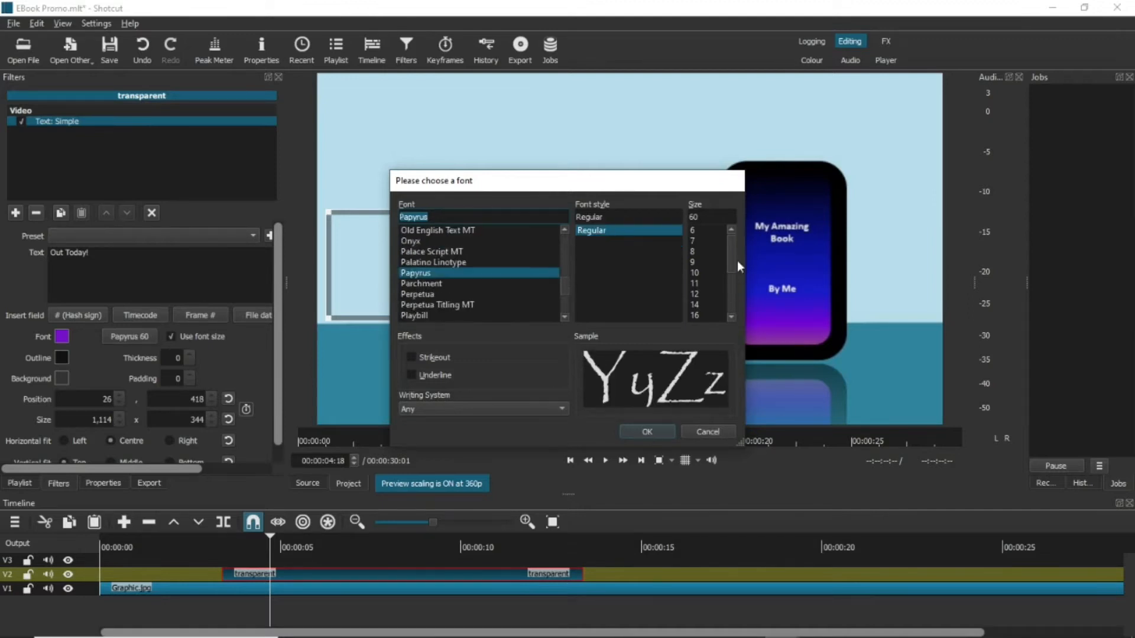
pyautogui.click(646, 432)
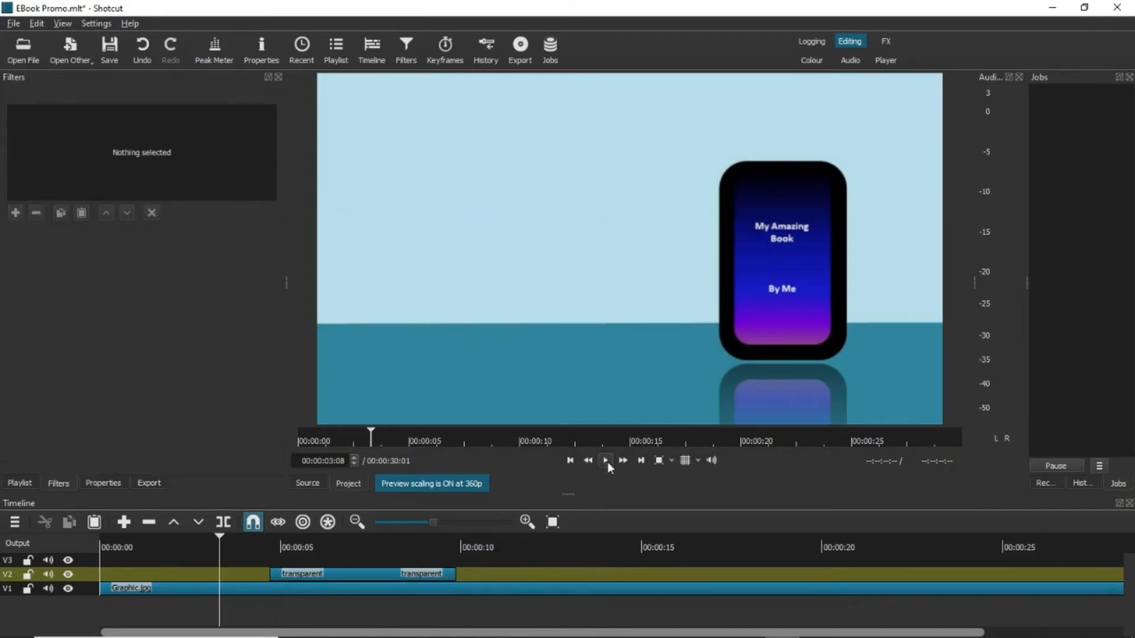
pyautogui.click(605, 460)
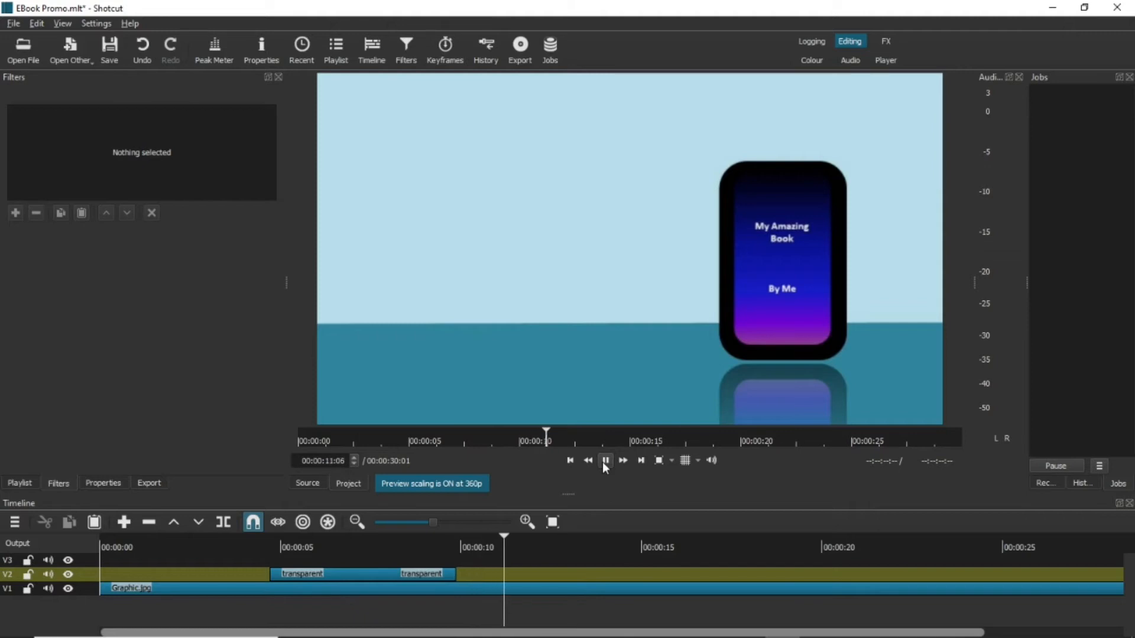
pyautogui.click(605, 461)
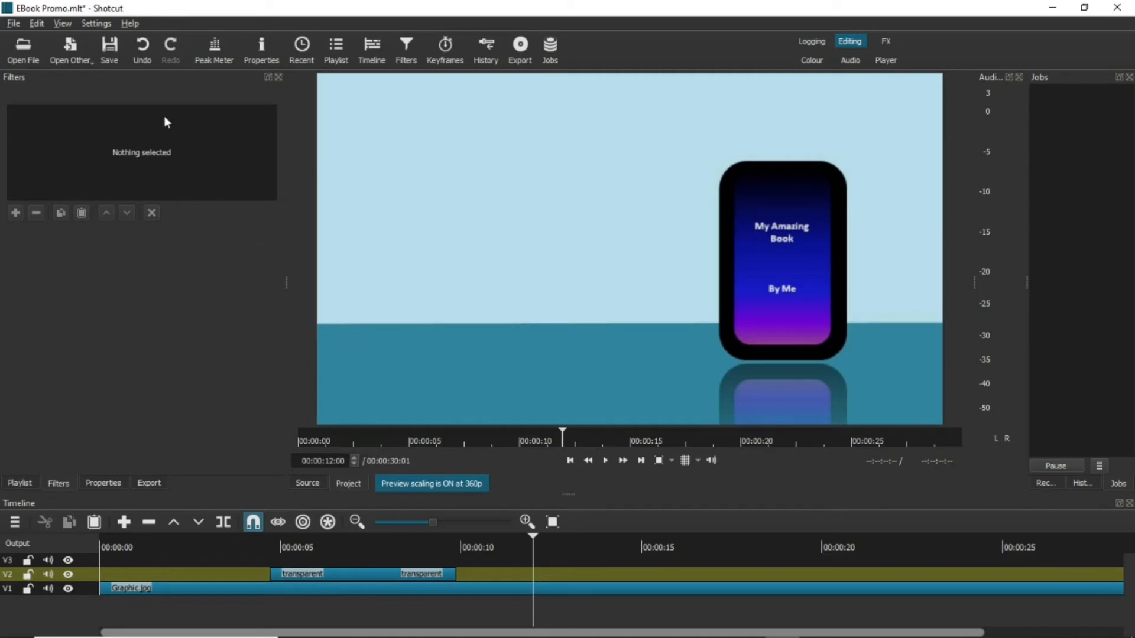
# Generate a transparent colour clip via Open Other > Colour and confirm it.
pyautogui.click(69, 50)
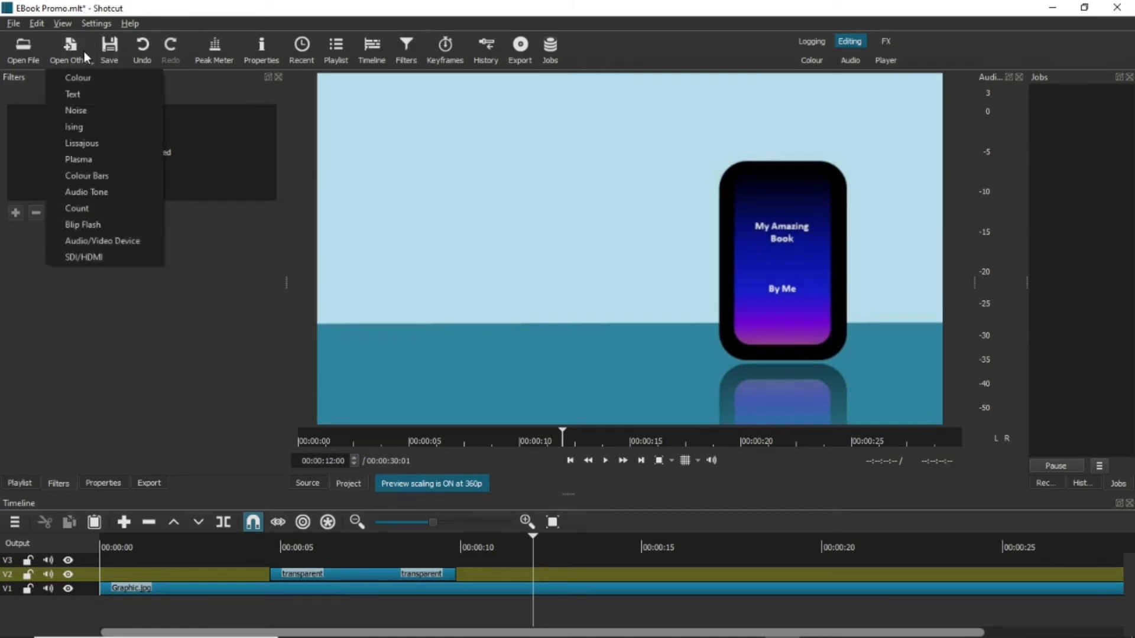
pyautogui.moveTo(78, 78)
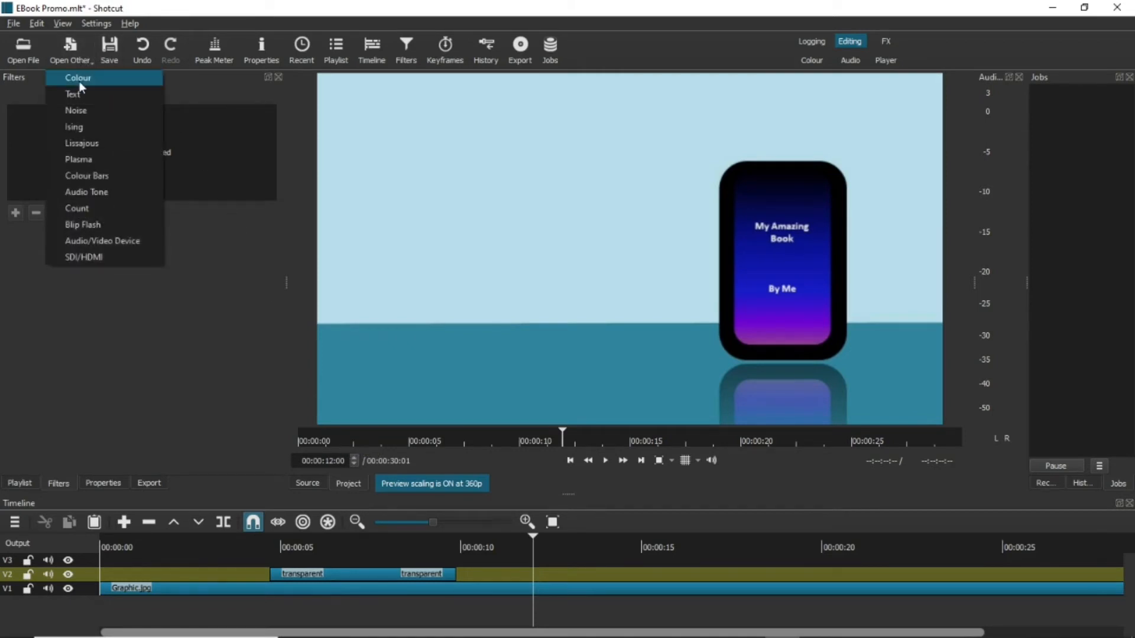
pyautogui.click(78, 78)
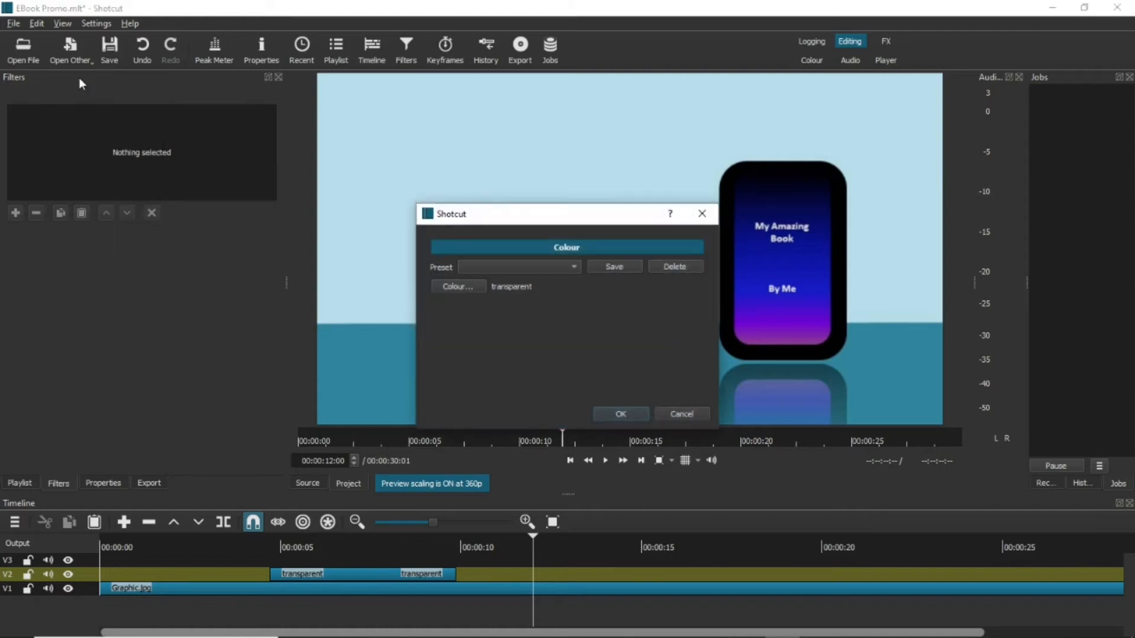
pyautogui.moveTo(501, 295)
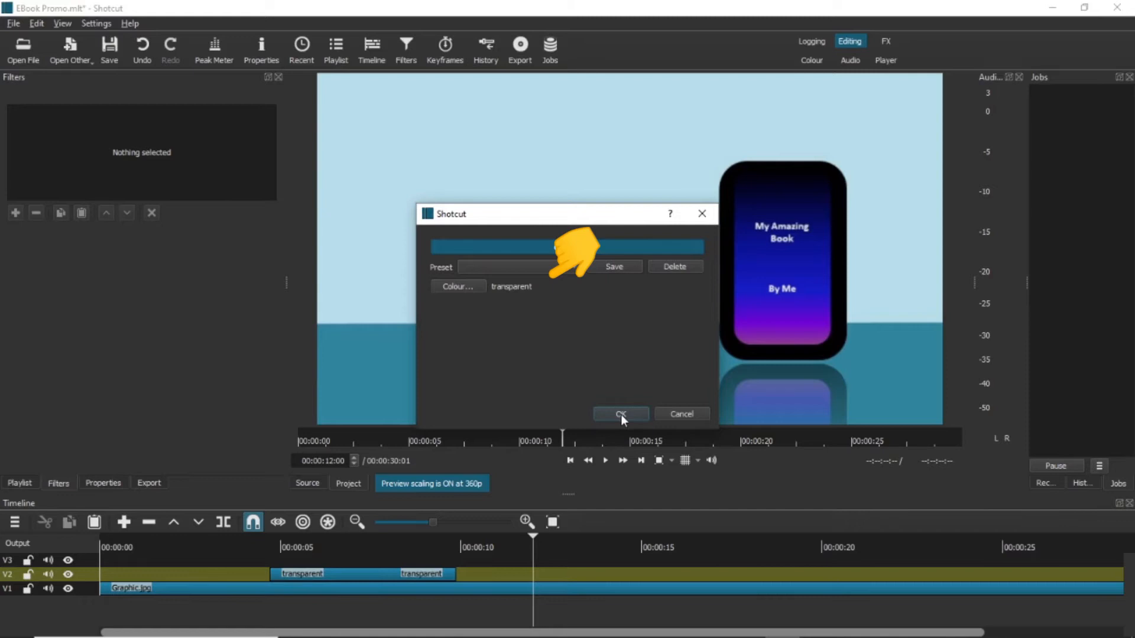
pyautogui.click(619, 413)
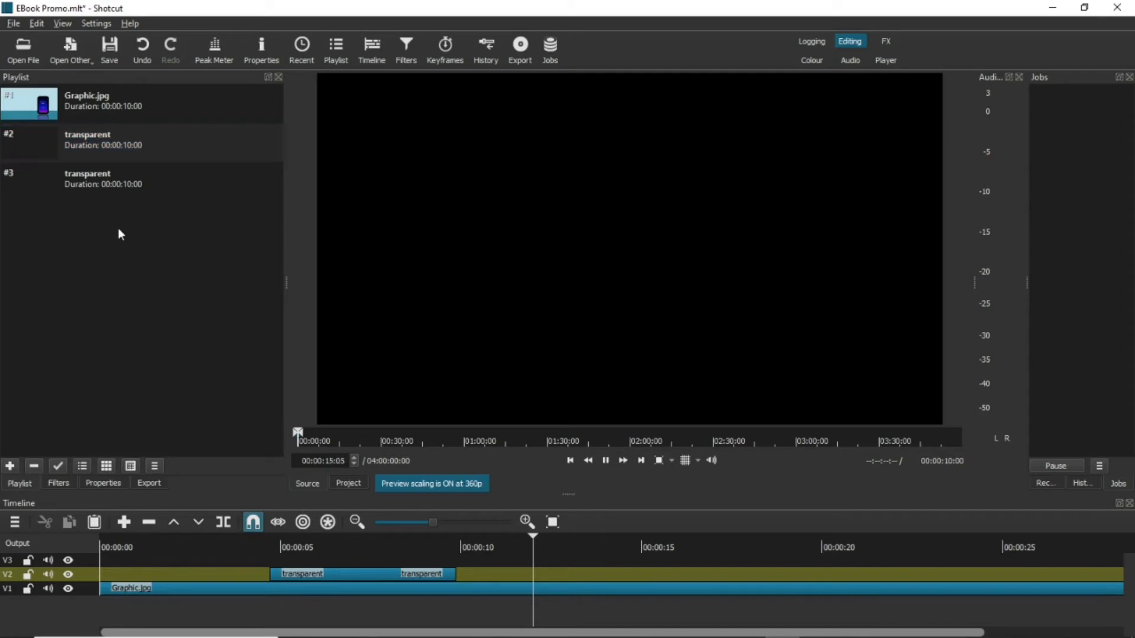
# Drop the transparent playlist clip onto V2 overlapping the text clip's end to form a transition.
pyautogui.click(109, 178)
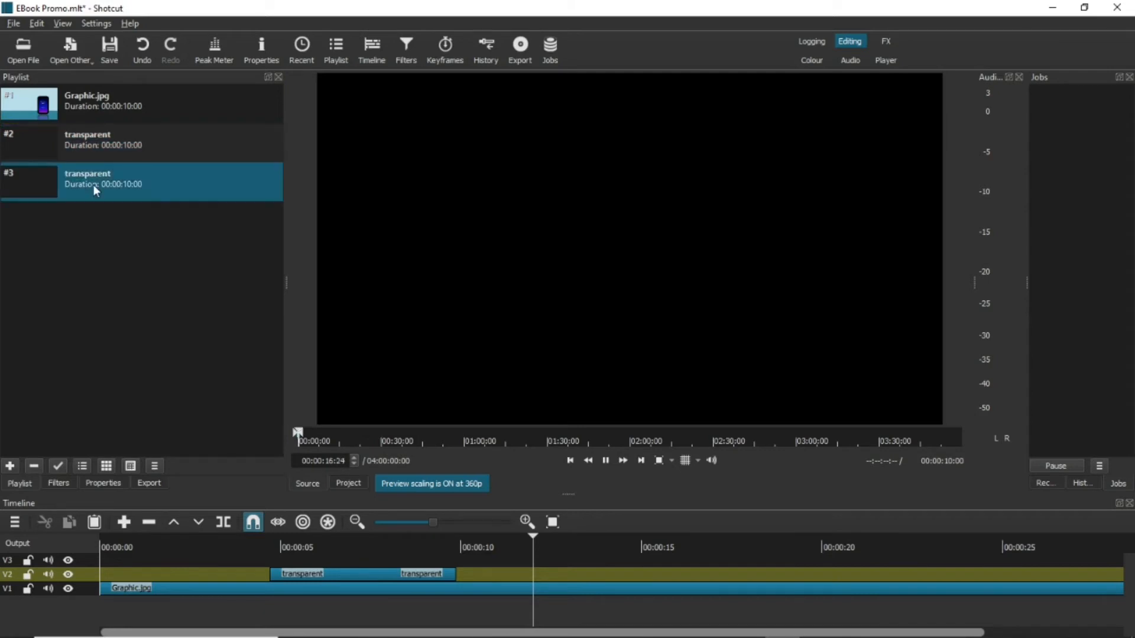
pyautogui.moveTo(94, 181); pyautogui.dragTo(665, 561)
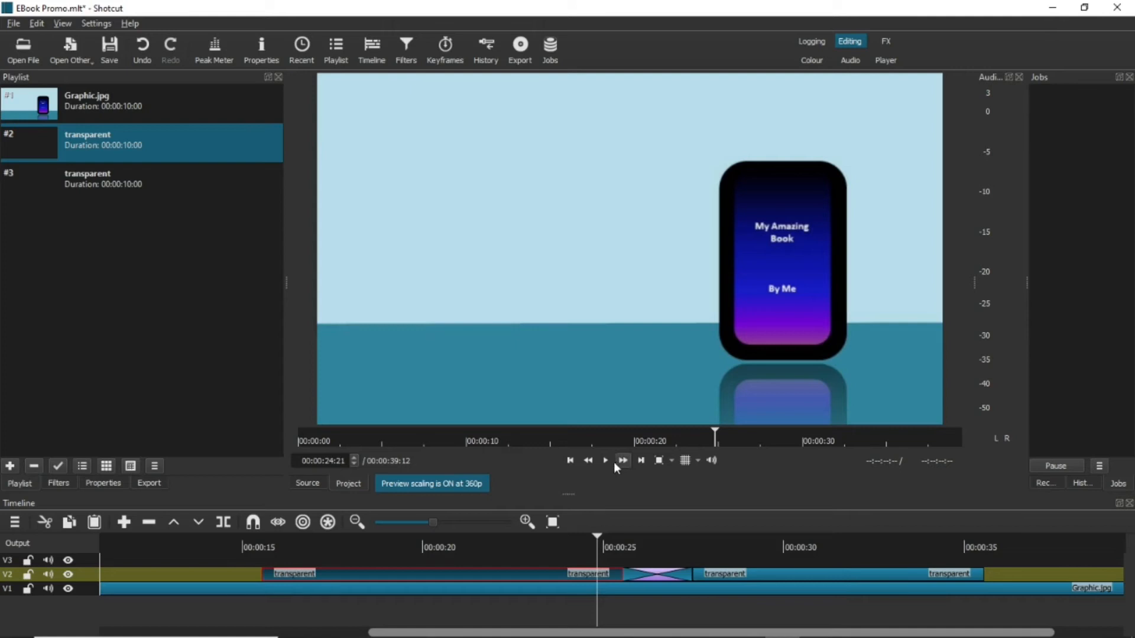
# Play the timeline through the transition and pause on the second text clip.
pyautogui.click(605, 460)
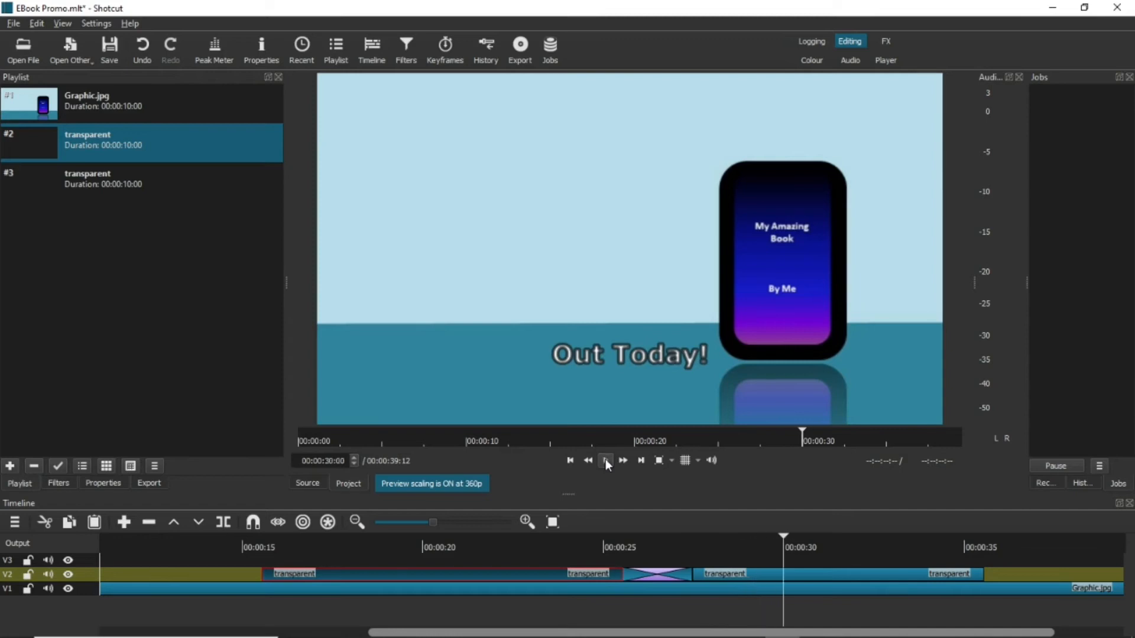
pyautogui.click(723, 575)
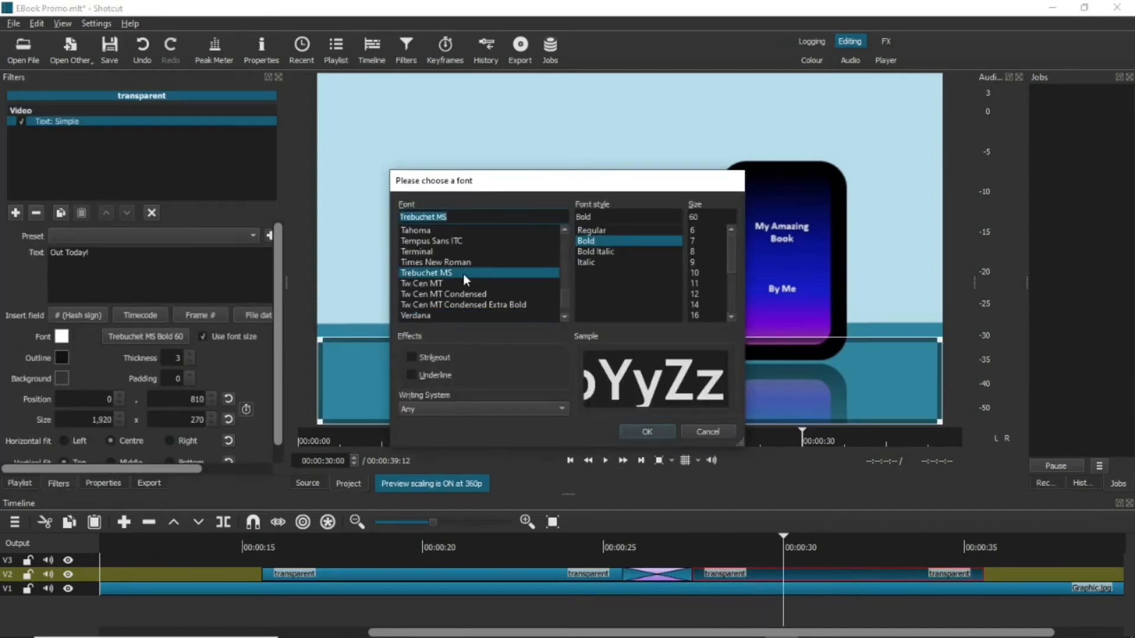
# Confirm Trebuchet MS Bold as the font for the second Out Today! text.
pyautogui.click(645, 431)
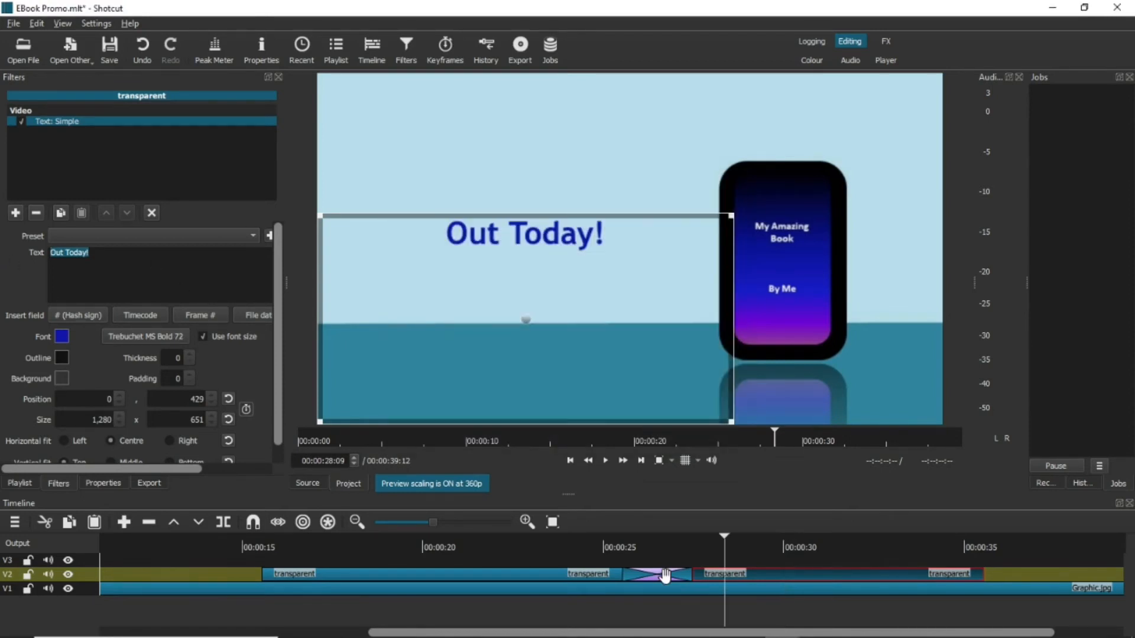
# Select the transition between the text clips and set its style to Bar Horizontal.
pyautogui.rightClick(664, 574)
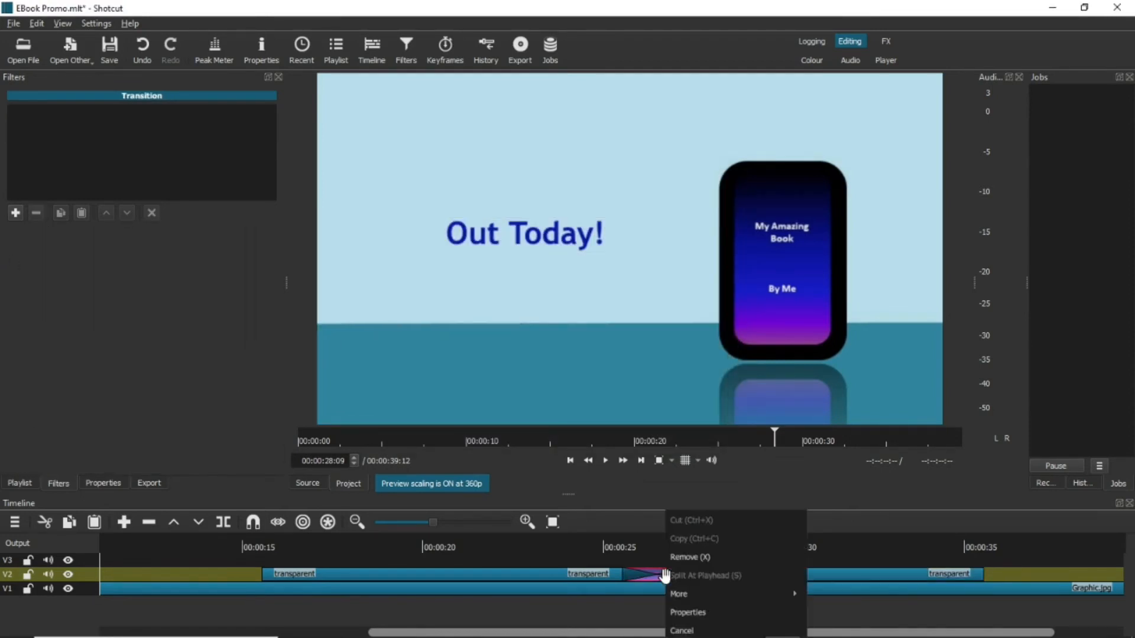
pyautogui.click(685, 612)
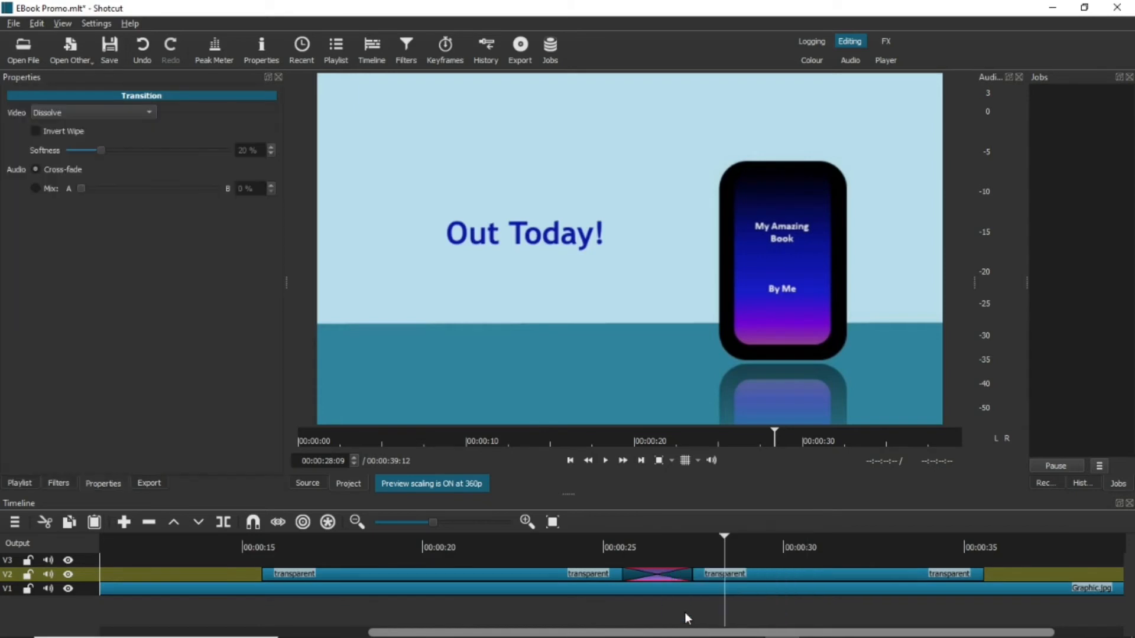
pyautogui.moveTo(104, 121)
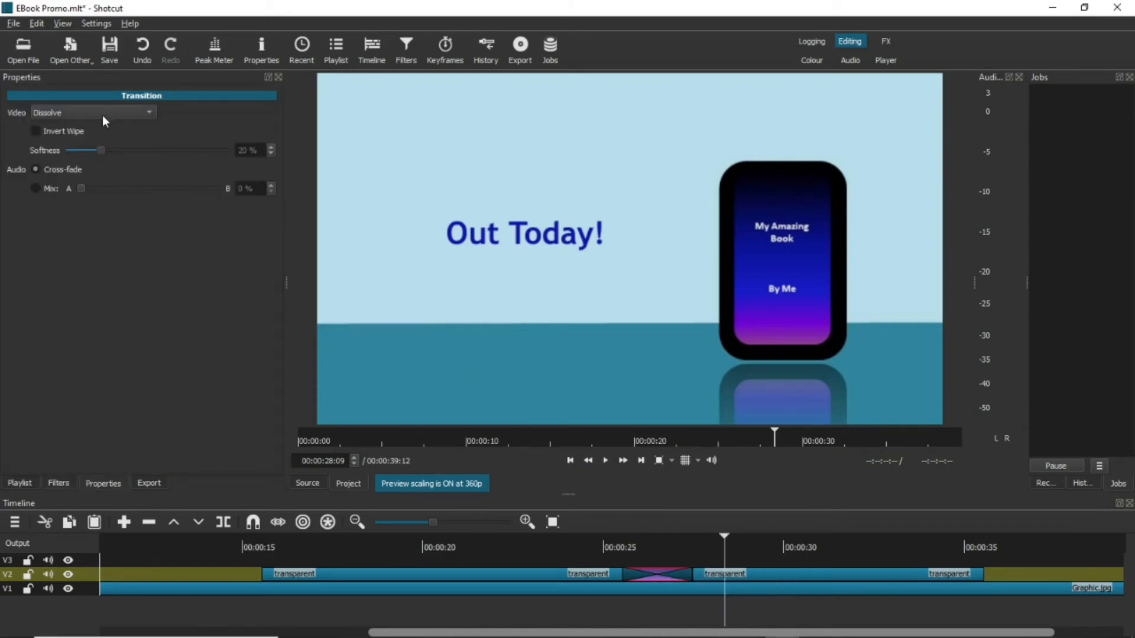
pyautogui.click(91, 112)
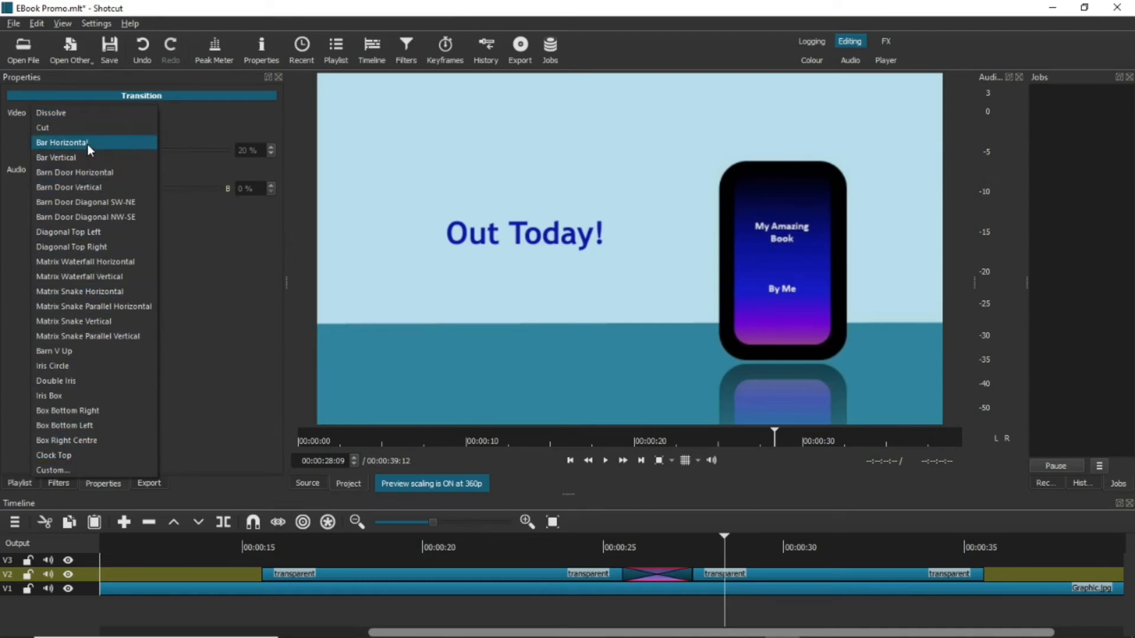
pyautogui.click(62, 141)
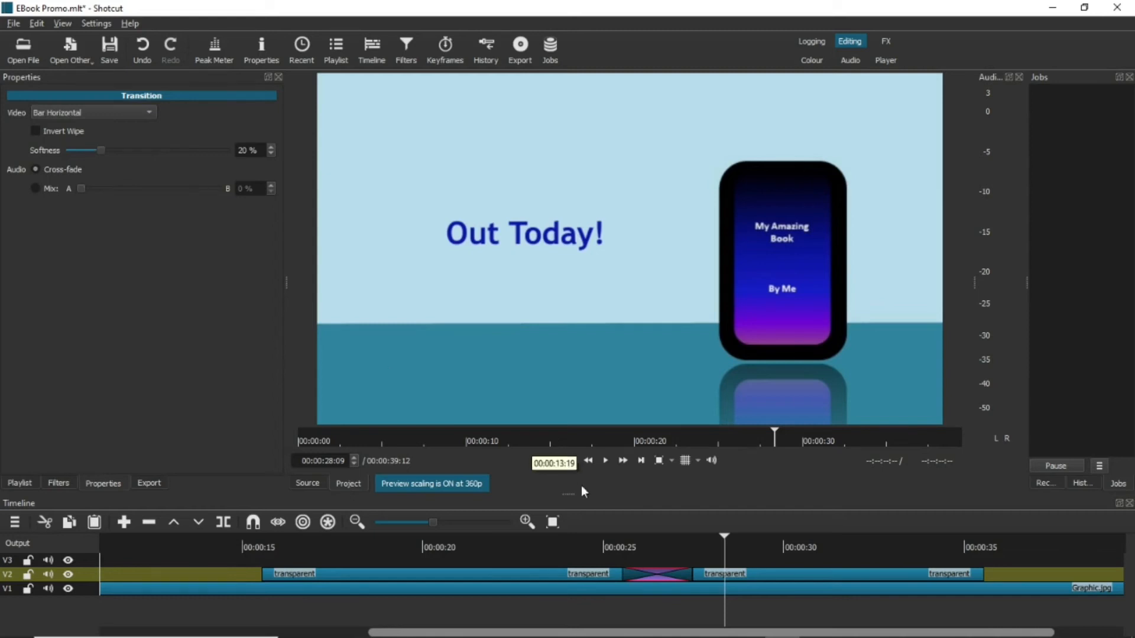
# Set the wipe's Softness to 0% and play back the hard-edged bar wipe.
pyautogui.click(604, 547)
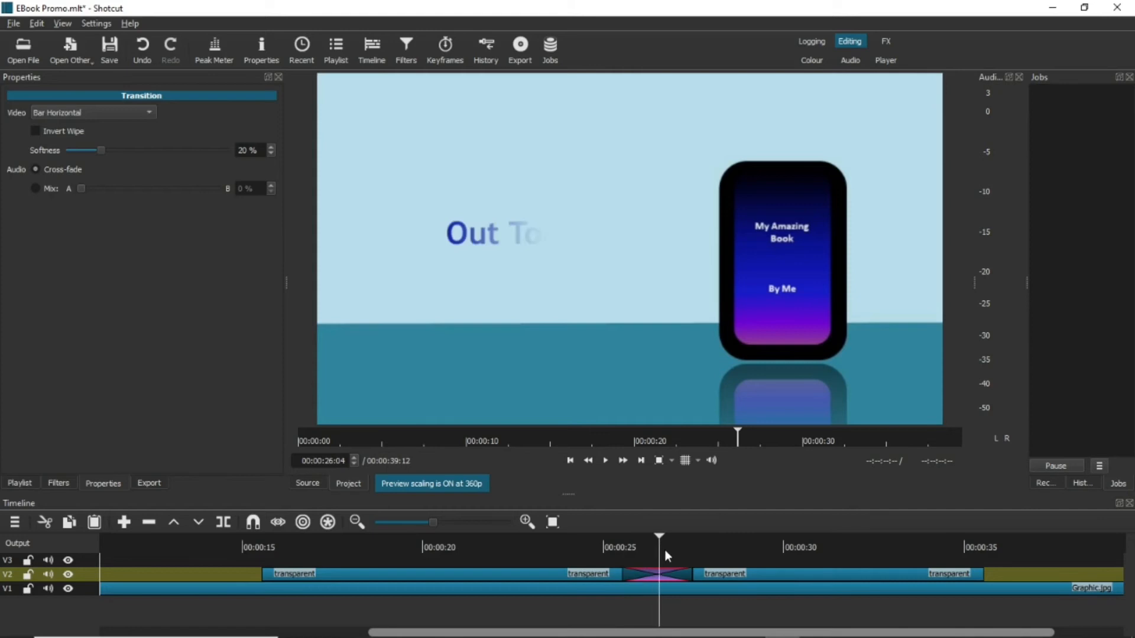
pyautogui.click(584, 538)
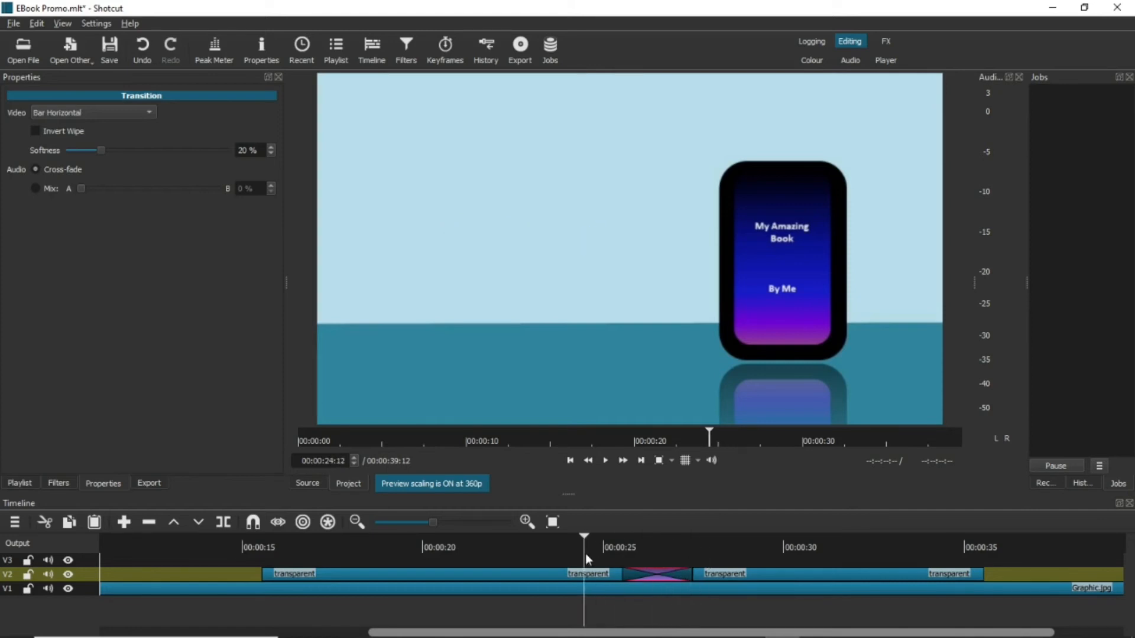
pyautogui.click(605, 460)
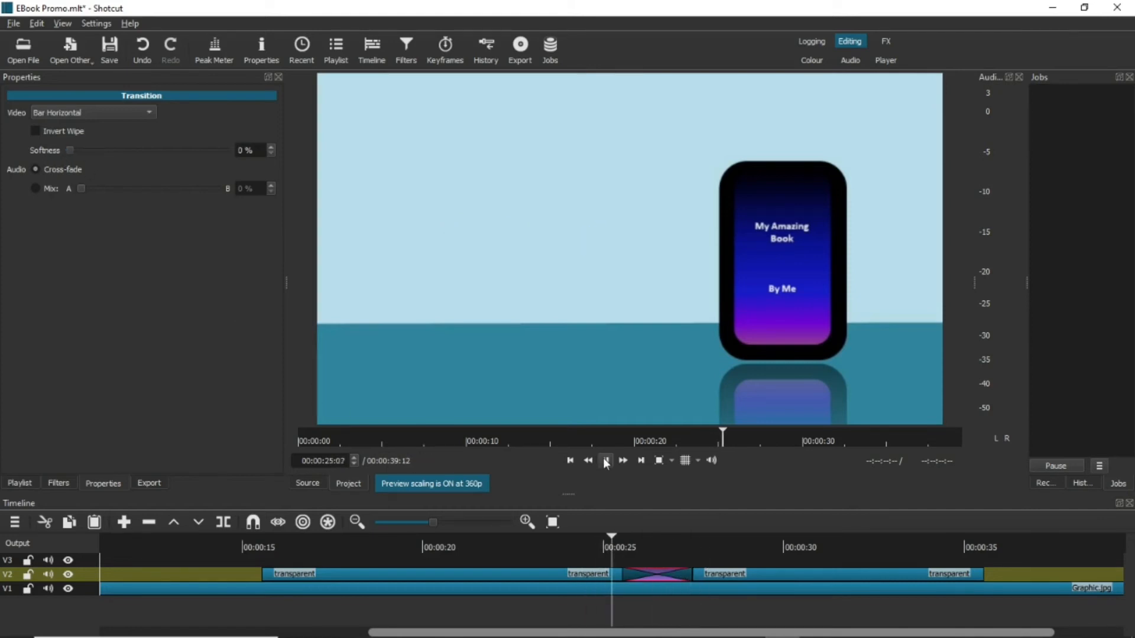
pyautogui.click(605, 460)
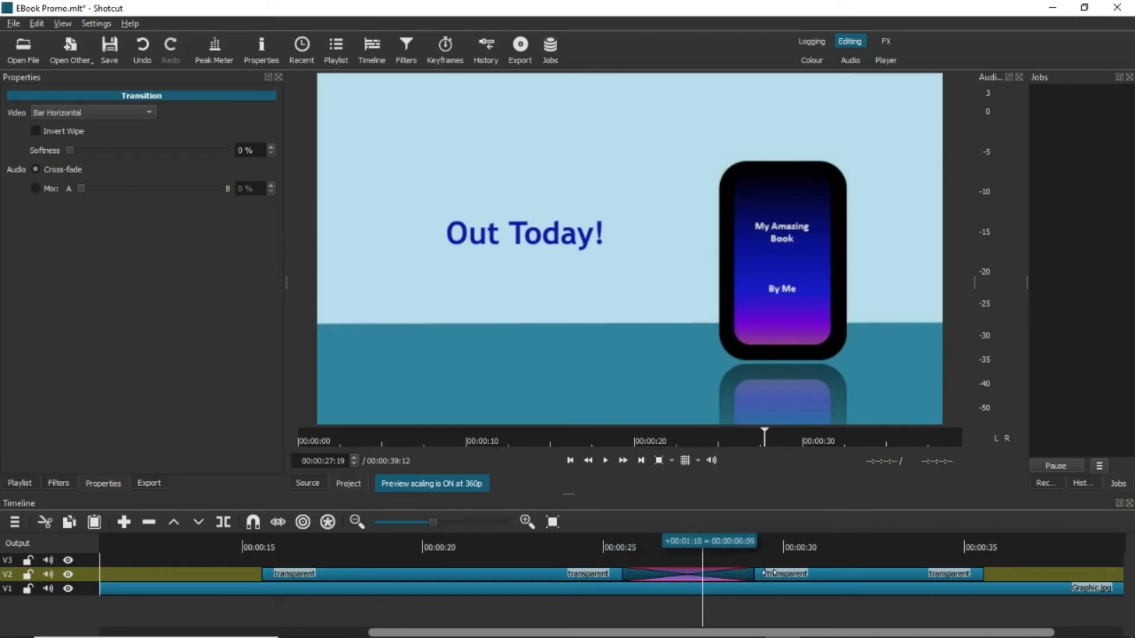
# Play back the lengthened bar wipe from before the transition to check its timing.
pyautogui.click(605, 459)
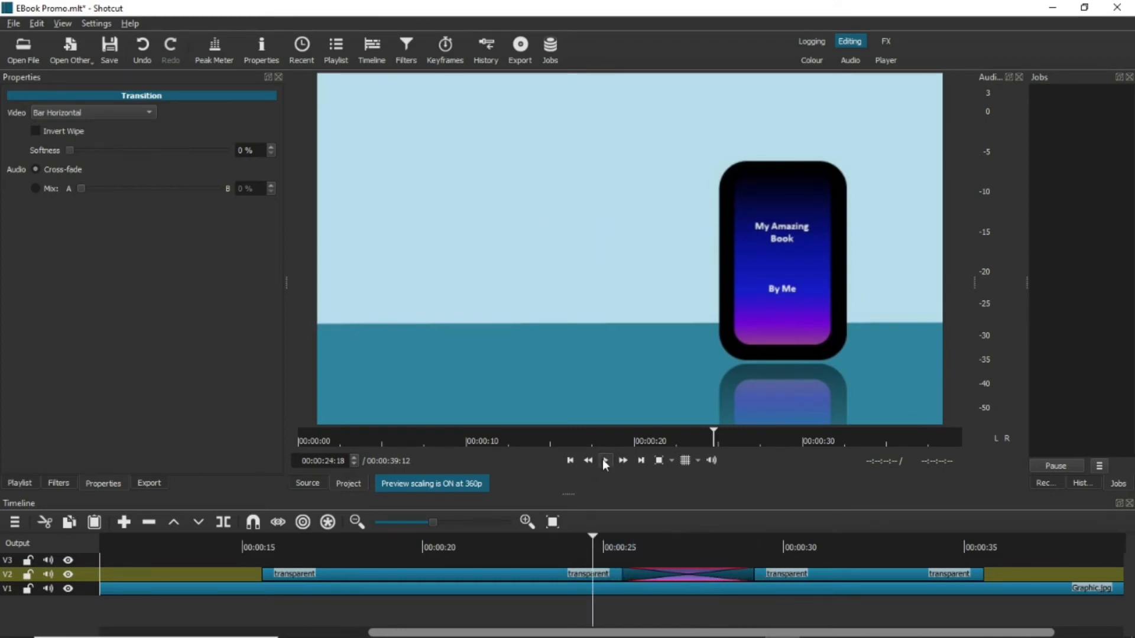
pyautogui.click(605, 460)
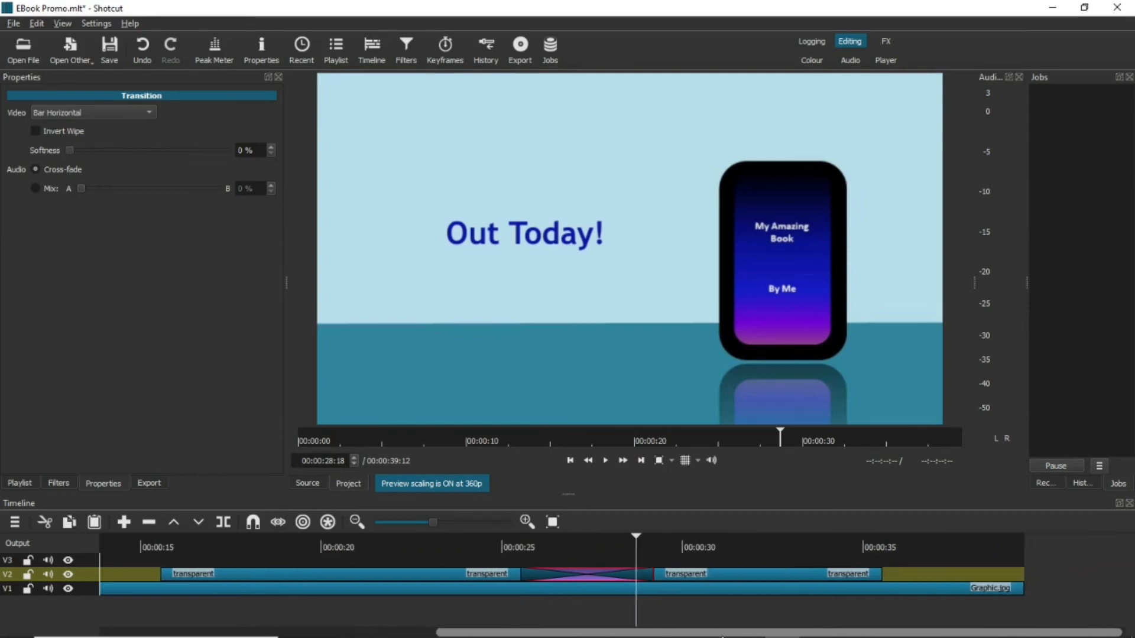
pyautogui.moveTo(99, 156)
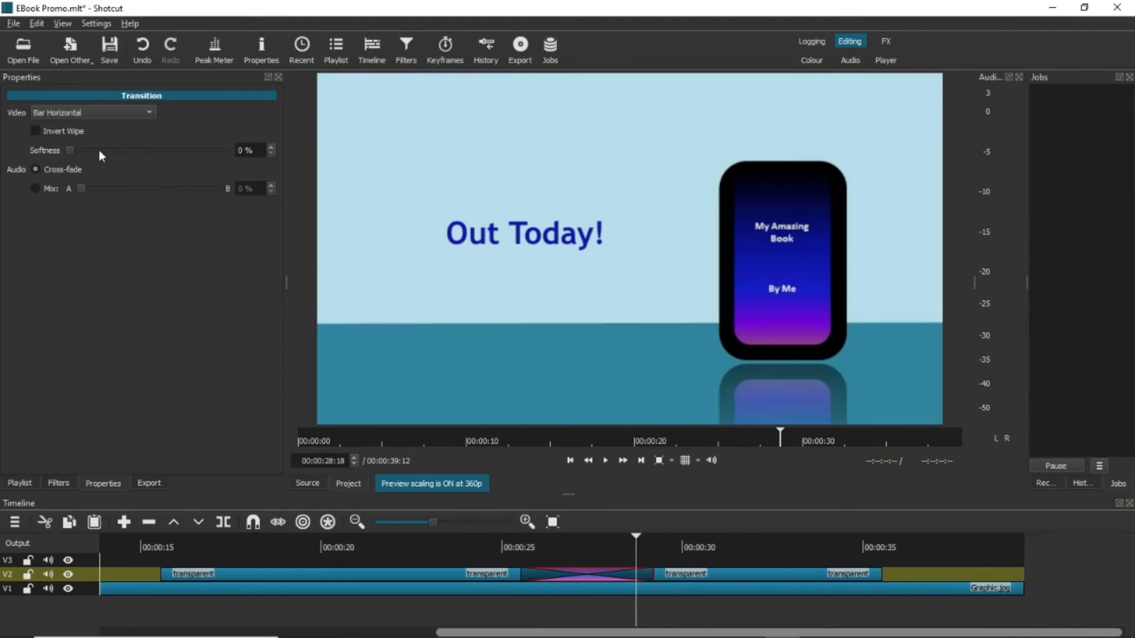
pyautogui.click(334, 46)
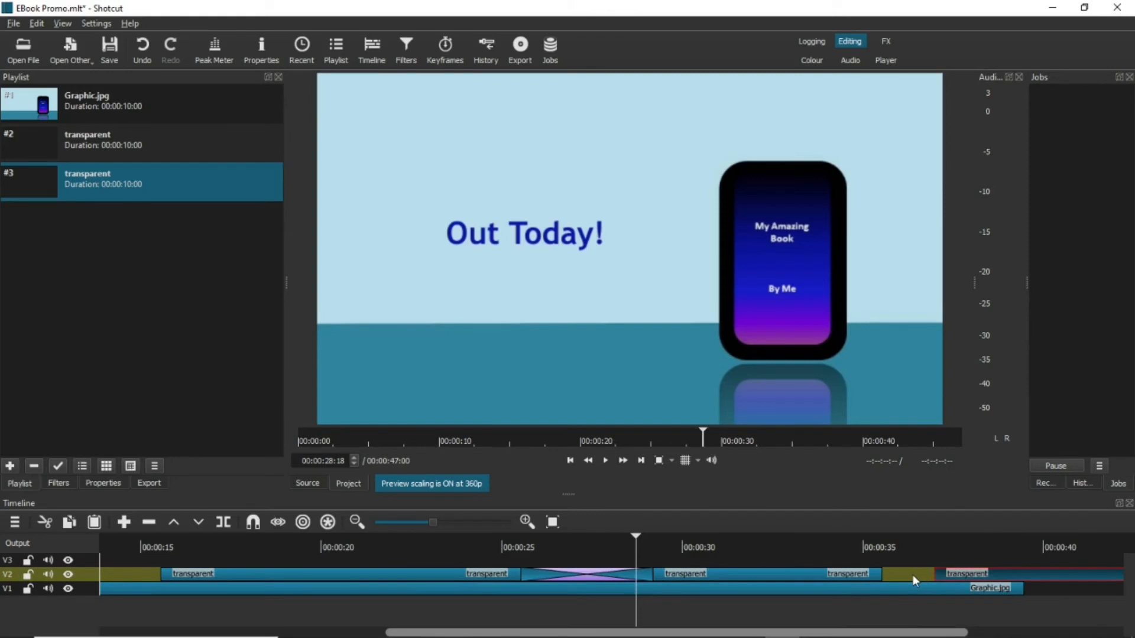
# Overlap another transparent clip on the text clip's end, make that crossover Bar Horizontal and preview it.
pyautogui.moveTo(941, 575); pyautogui.dragTo(876, 574)
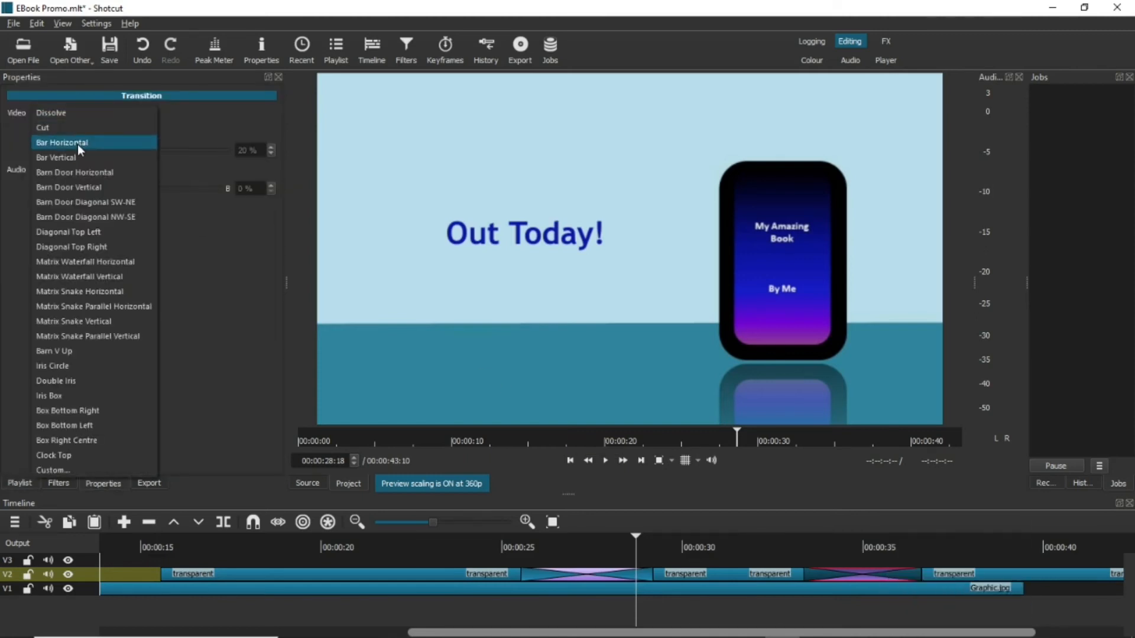
pyautogui.click(60, 142)
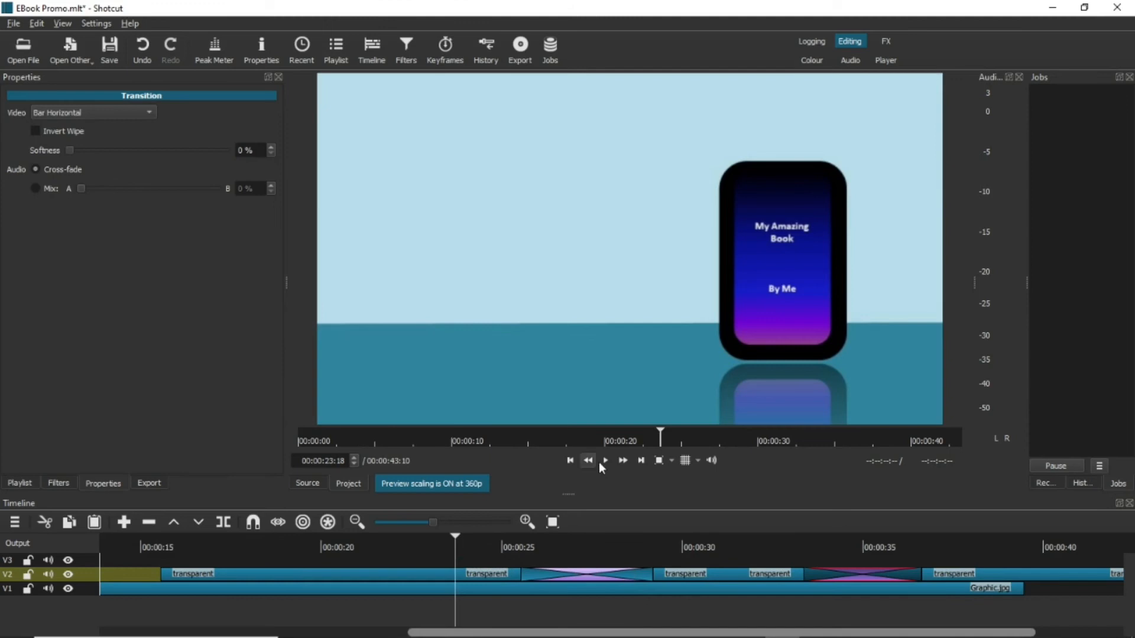
pyautogui.click(605, 460)
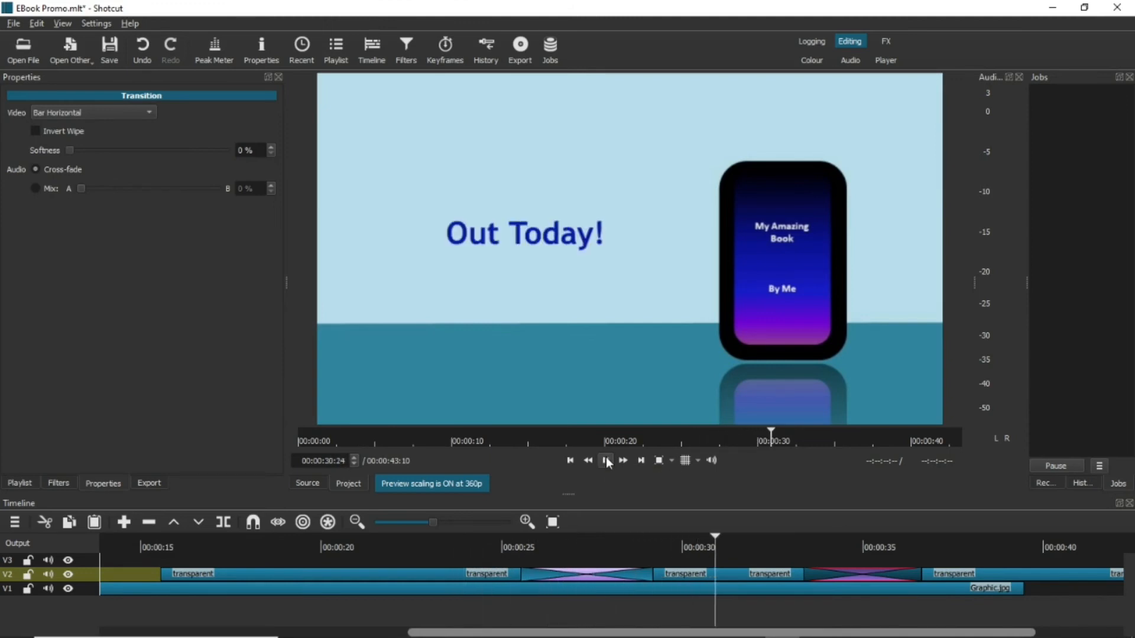
pyautogui.click(606, 459)
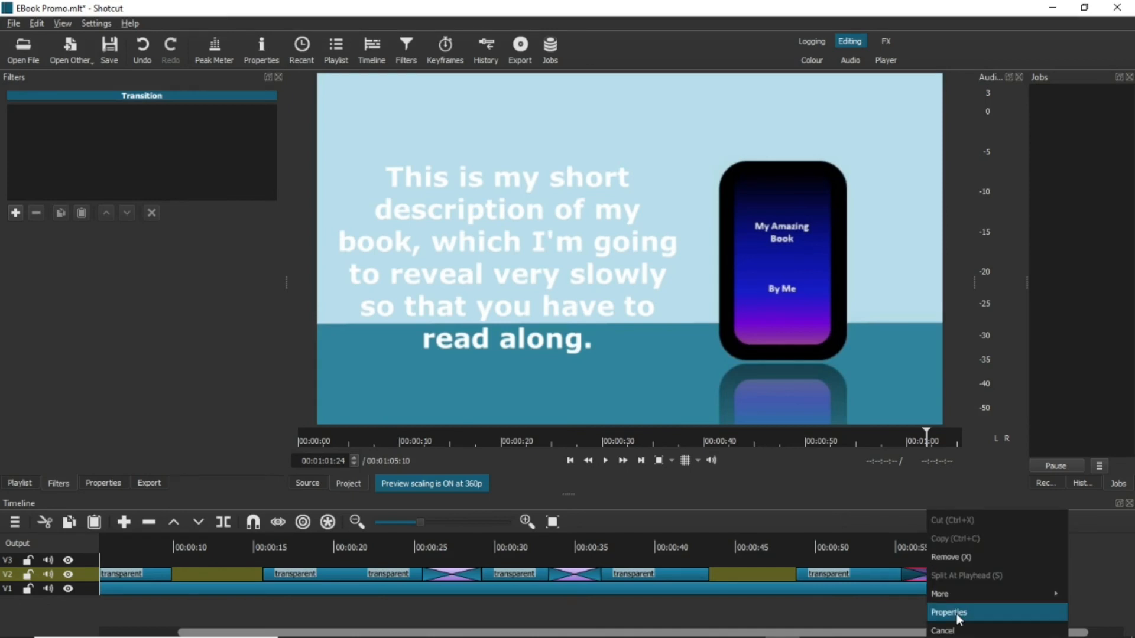
# Set the long transition to a Bar Vertical wipe with 0% softness and preview the description reveal.
pyautogui.click(948, 613)
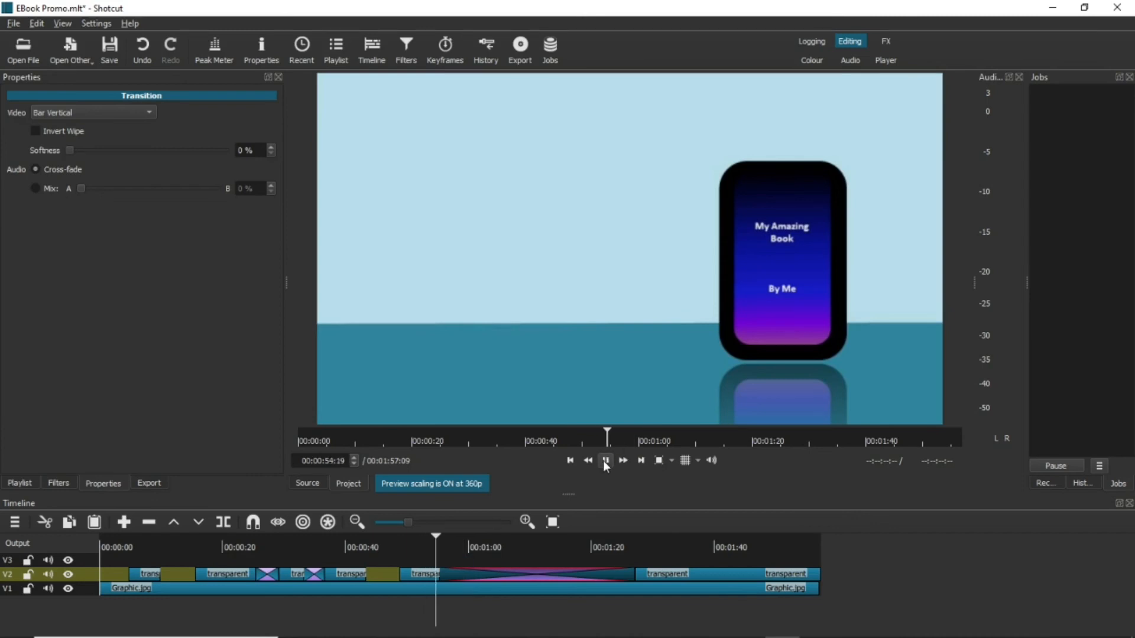
pyautogui.click(606, 460)
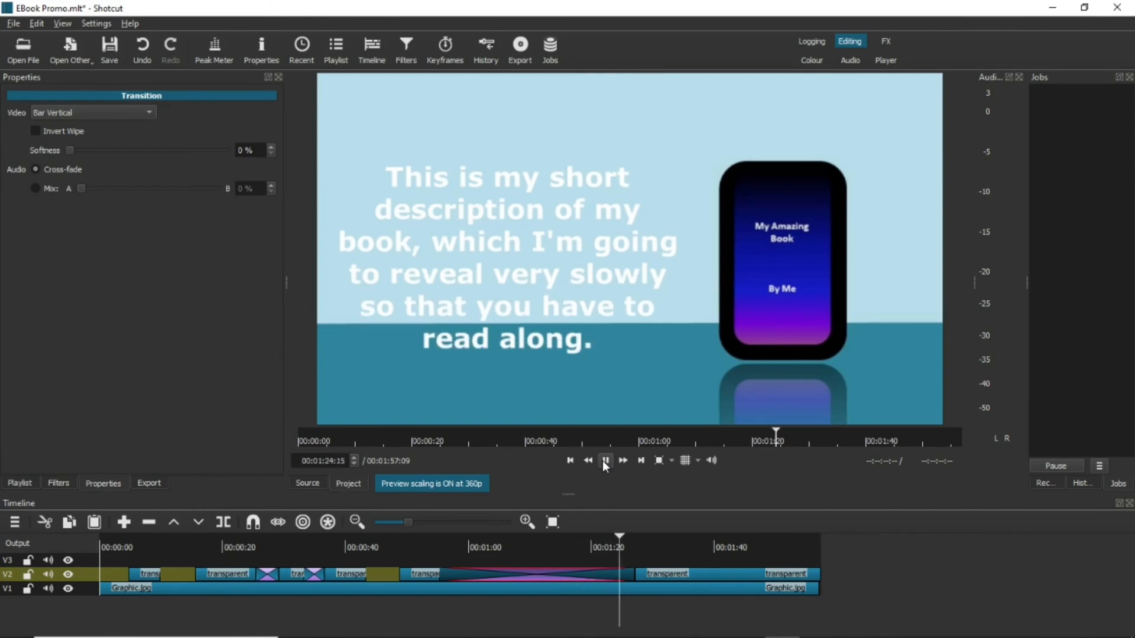
pyautogui.click(606, 460)
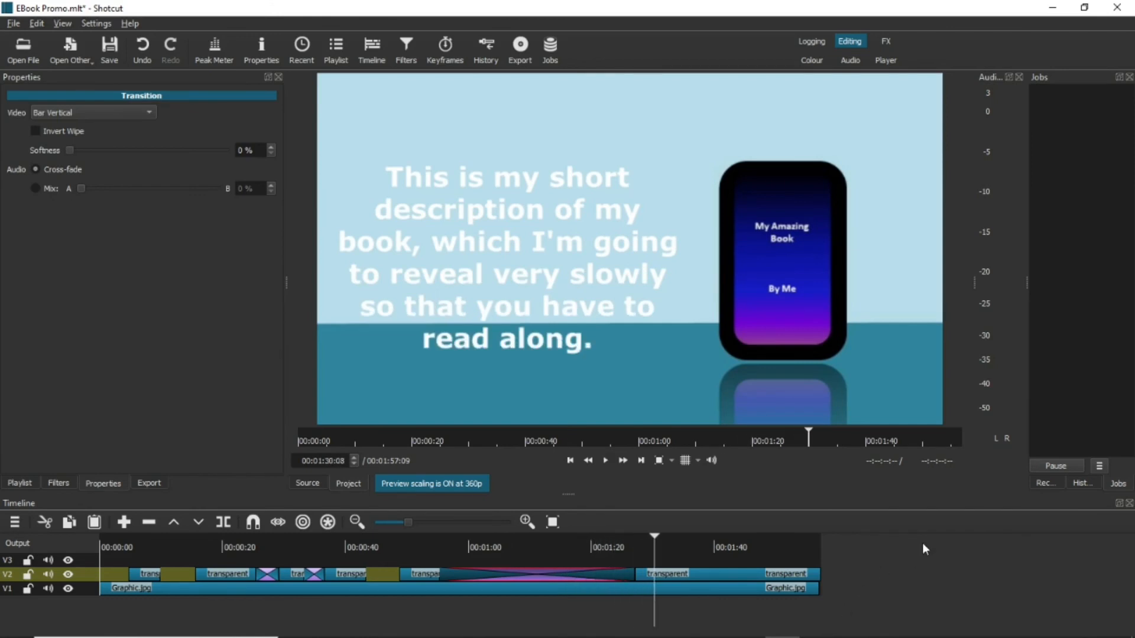
pyautogui.moveTo(873, 585)
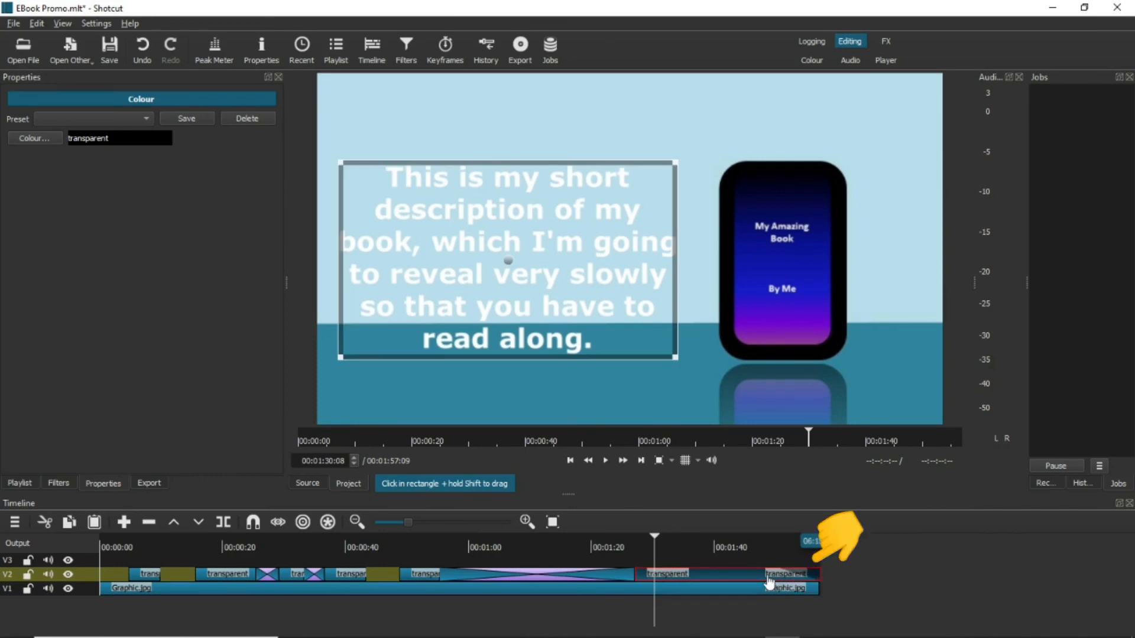
# Add a fade-out to the end of the description text clip and play the ending to check it.
pyautogui.click(623, 460)
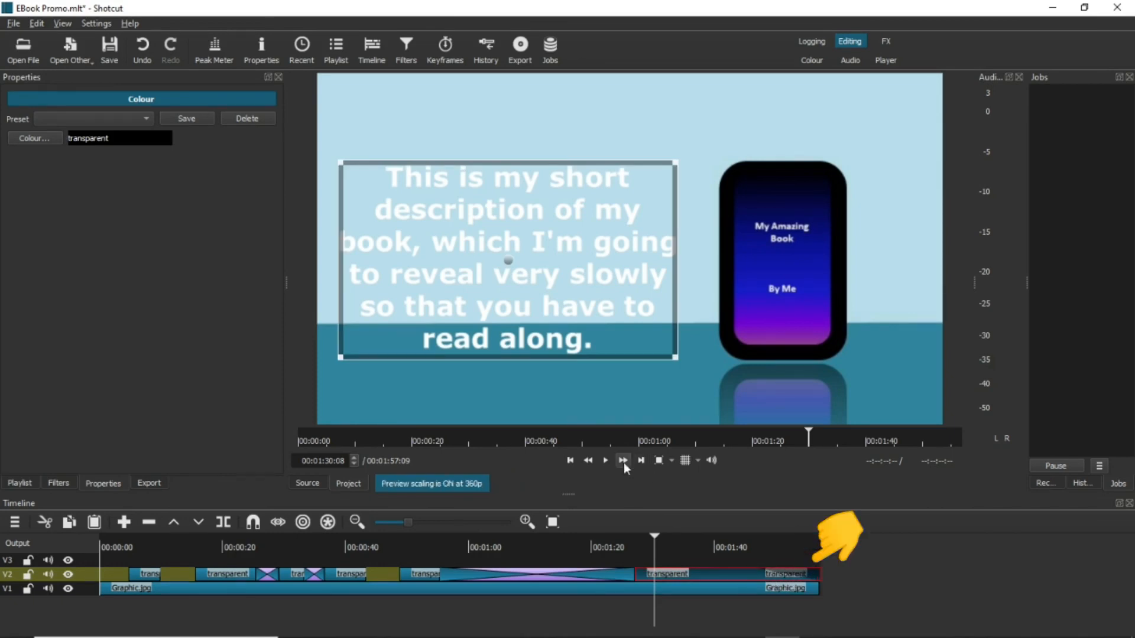
pyautogui.click(623, 461)
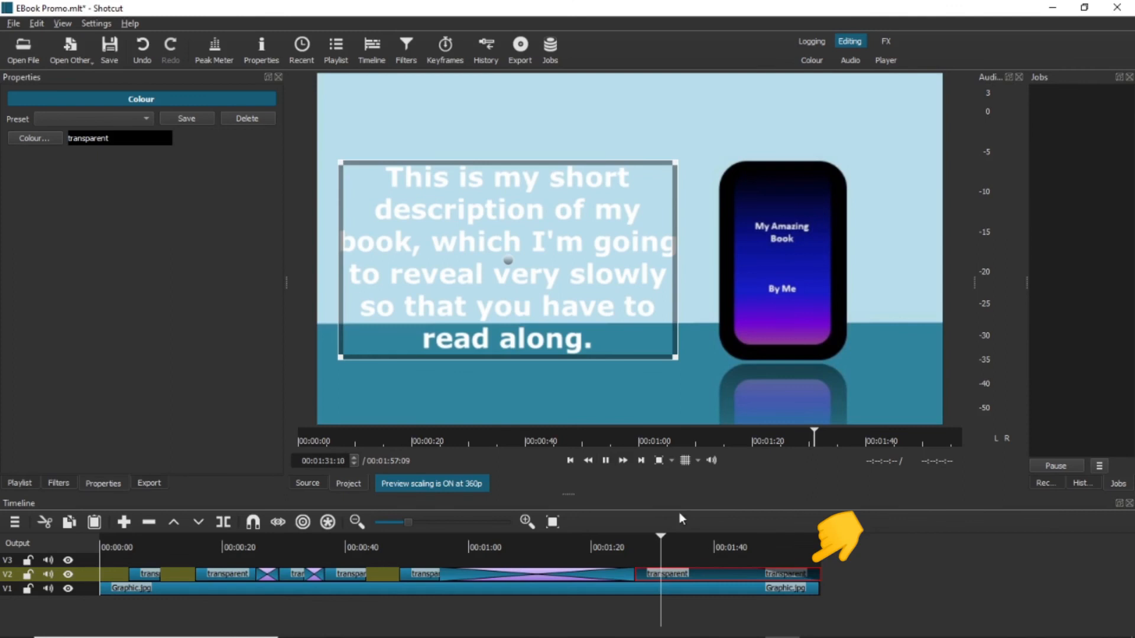
pyautogui.click(605, 459)
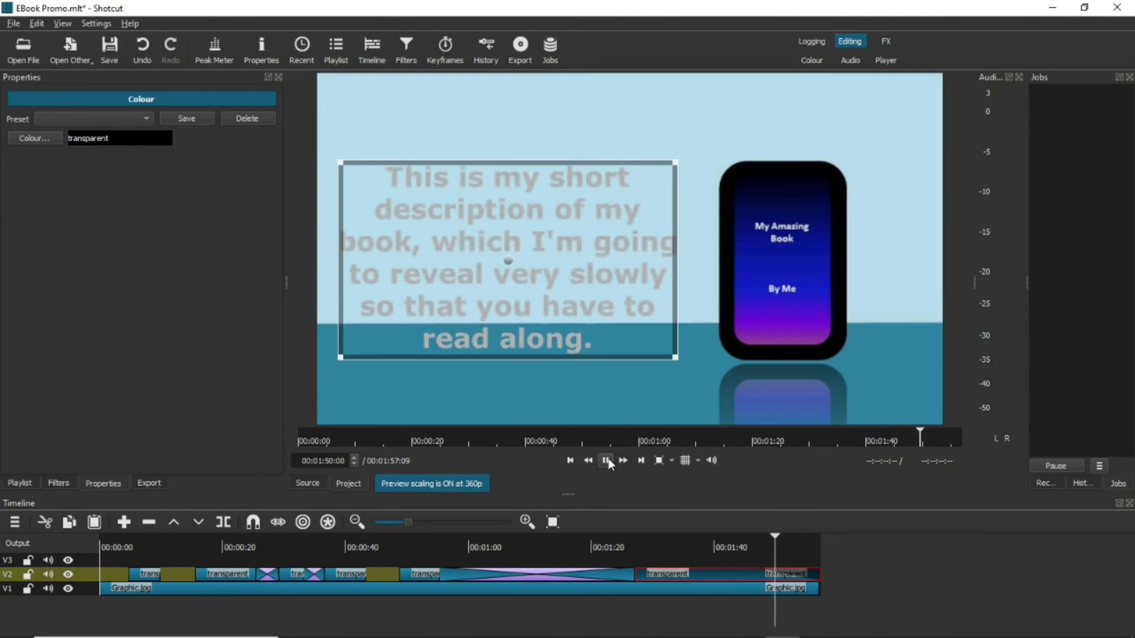
# Show the description clip's Fade Out Video filter, then replay the text fading away.
pyautogui.click(605, 460)
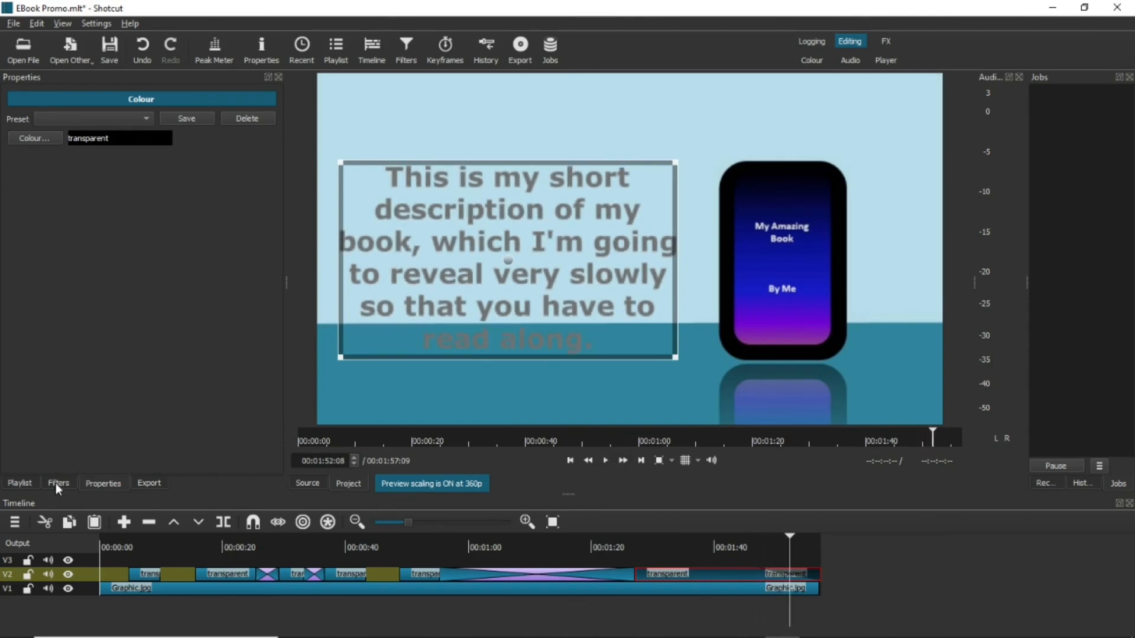
pyautogui.click(58, 482)
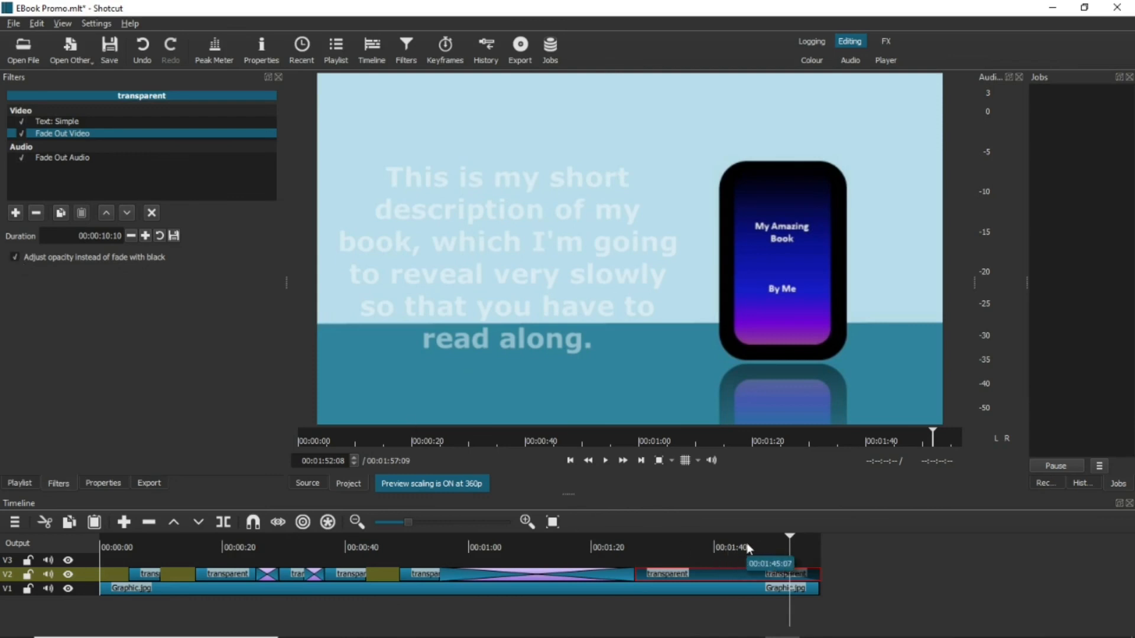
pyautogui.click(605, 460)
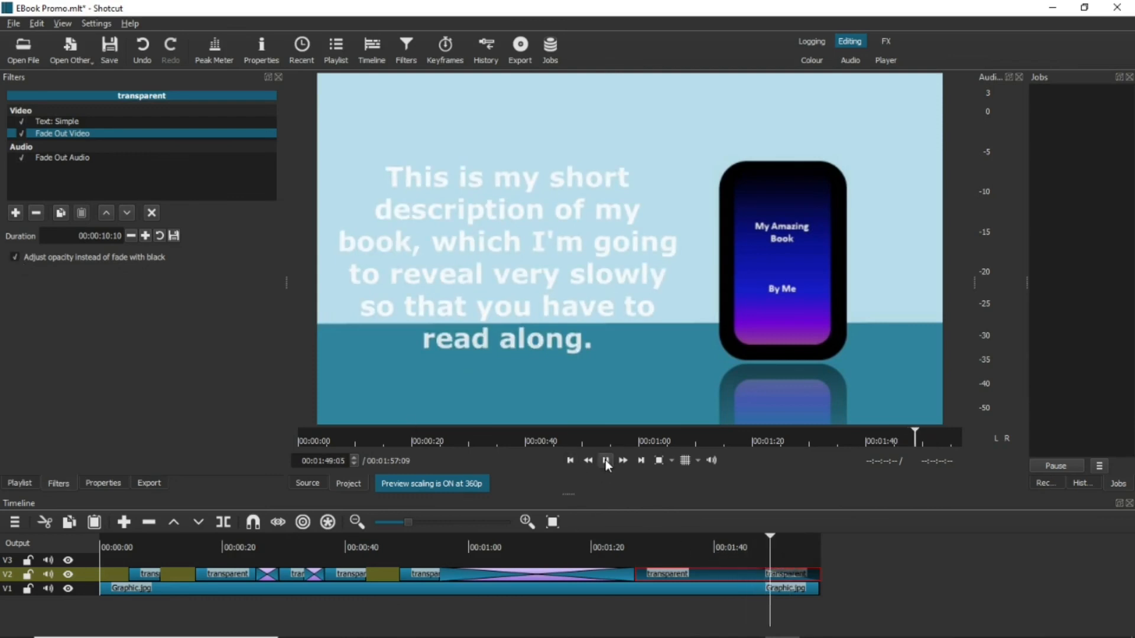
pyautogui.click(605, 460)
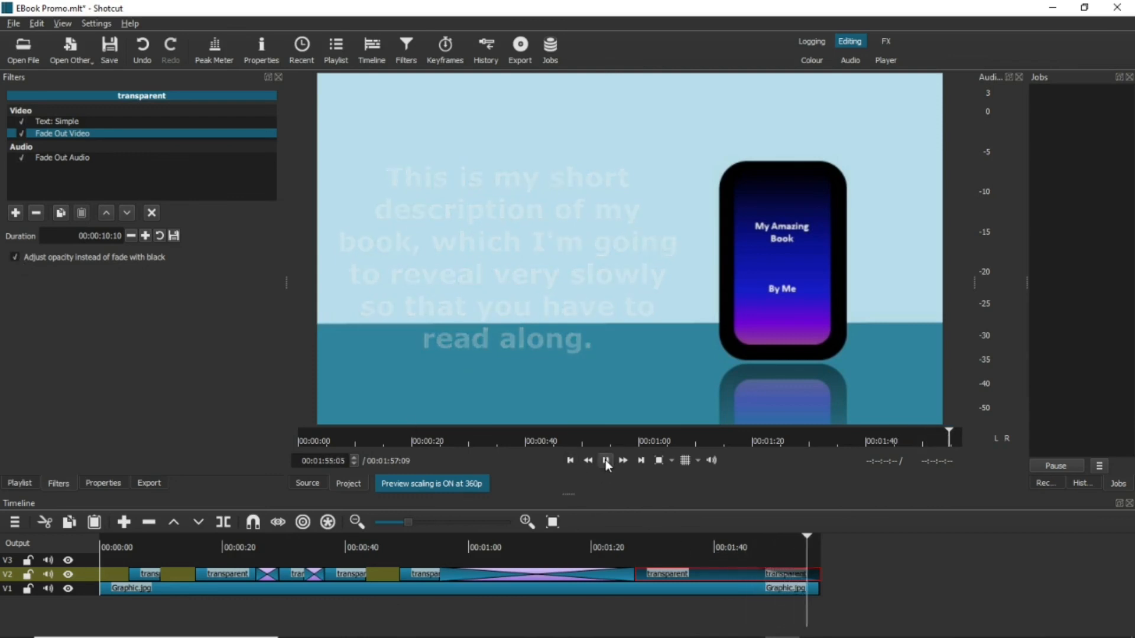